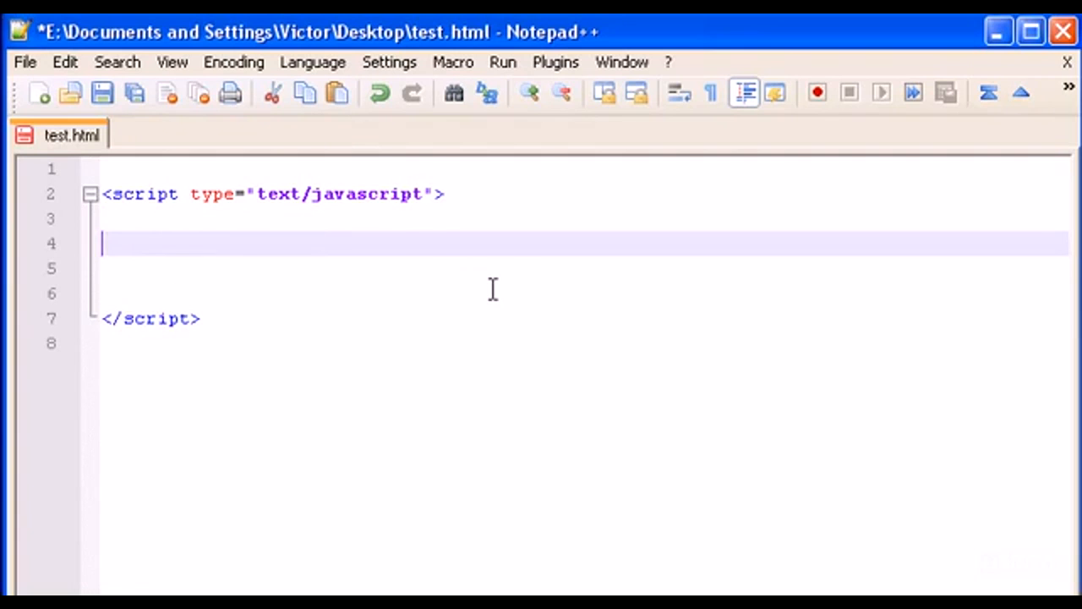
Step: Add prompt("What is your name?"); on line 4 of the script and save test.html
type("promp")
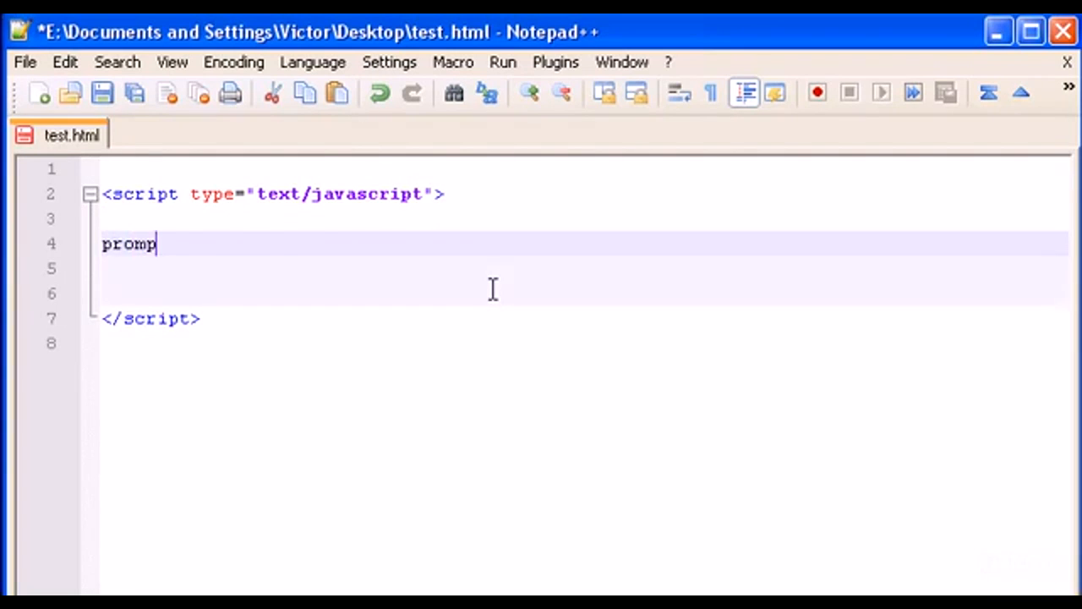
type("t()")
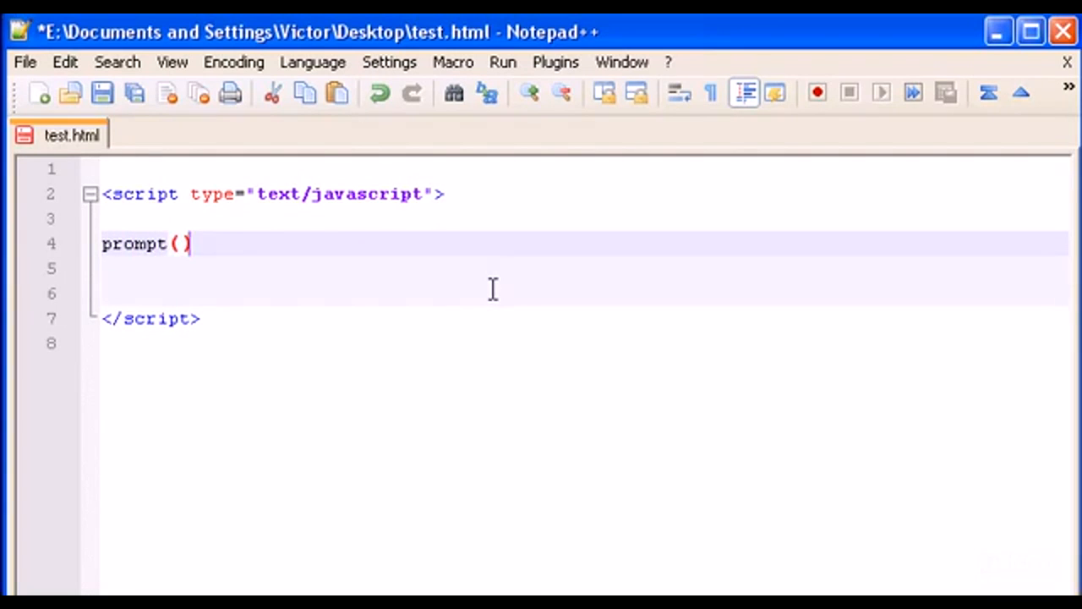
type("\";")
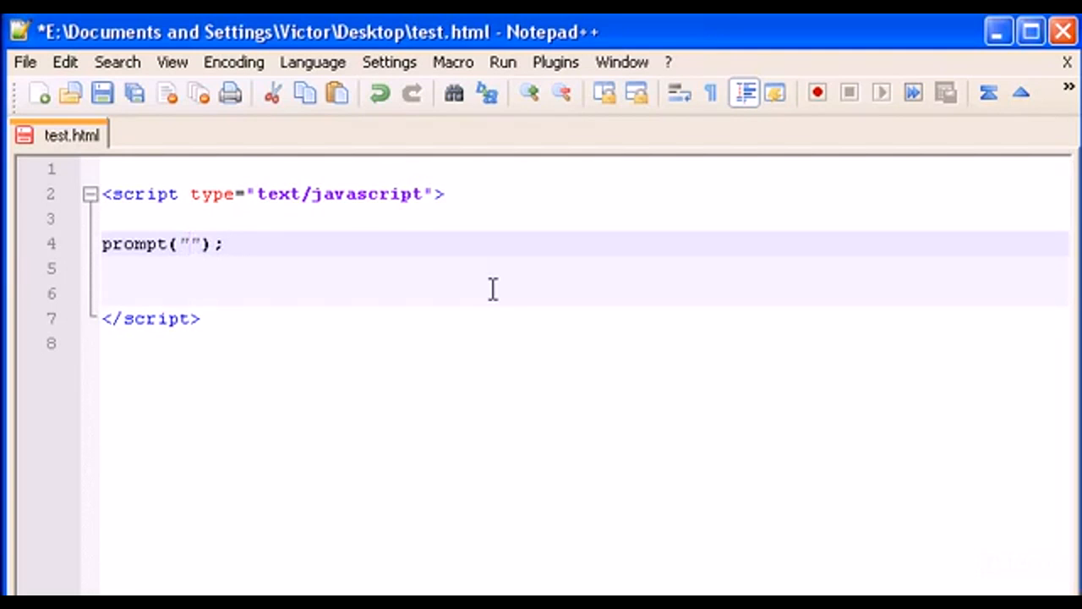
type("What is")
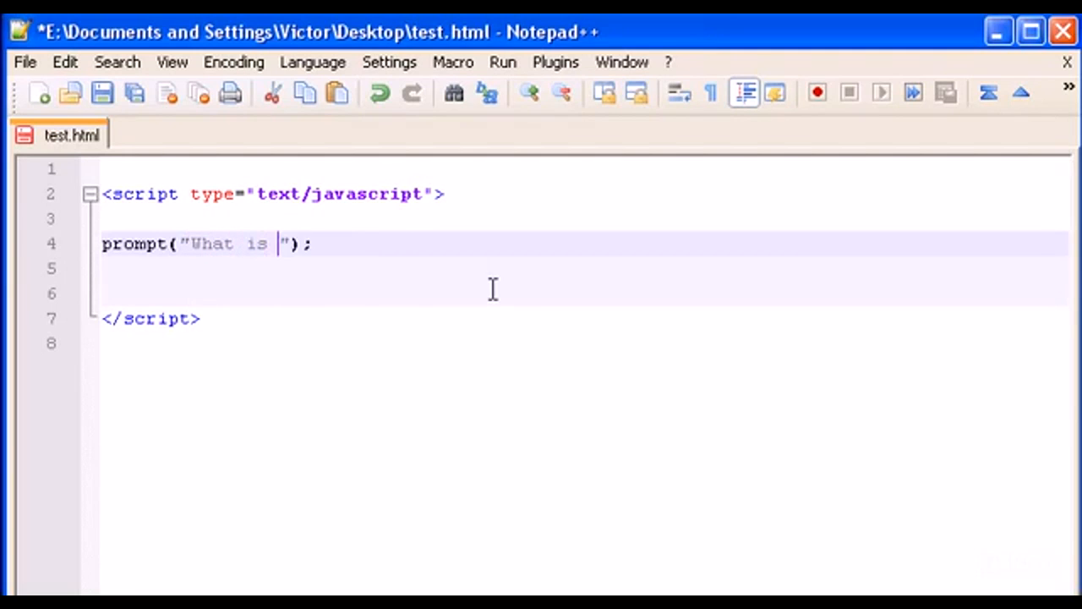
type("youtr nam")
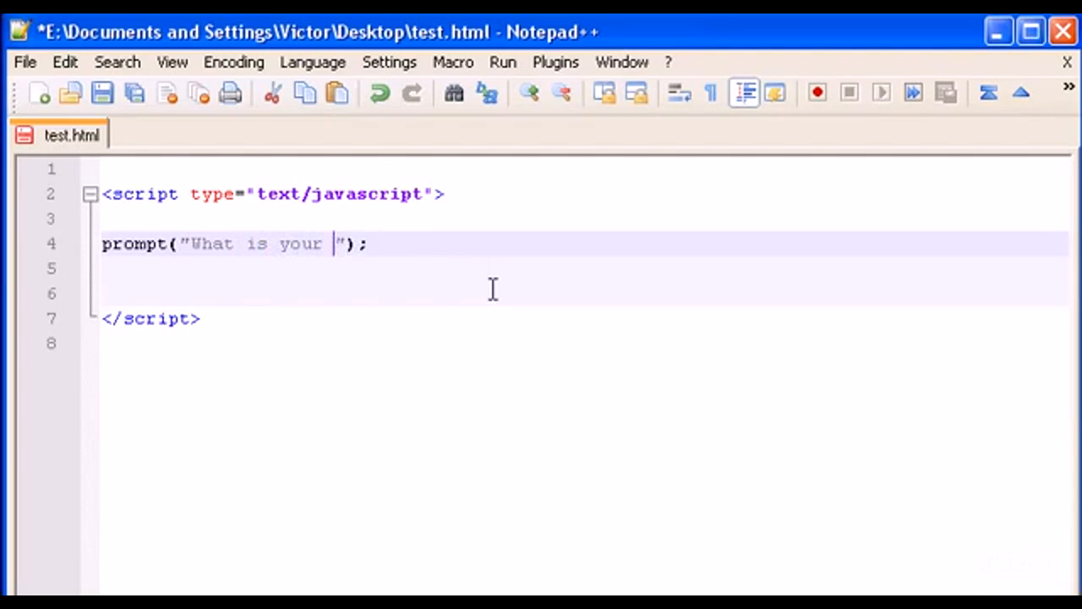
type("name?")
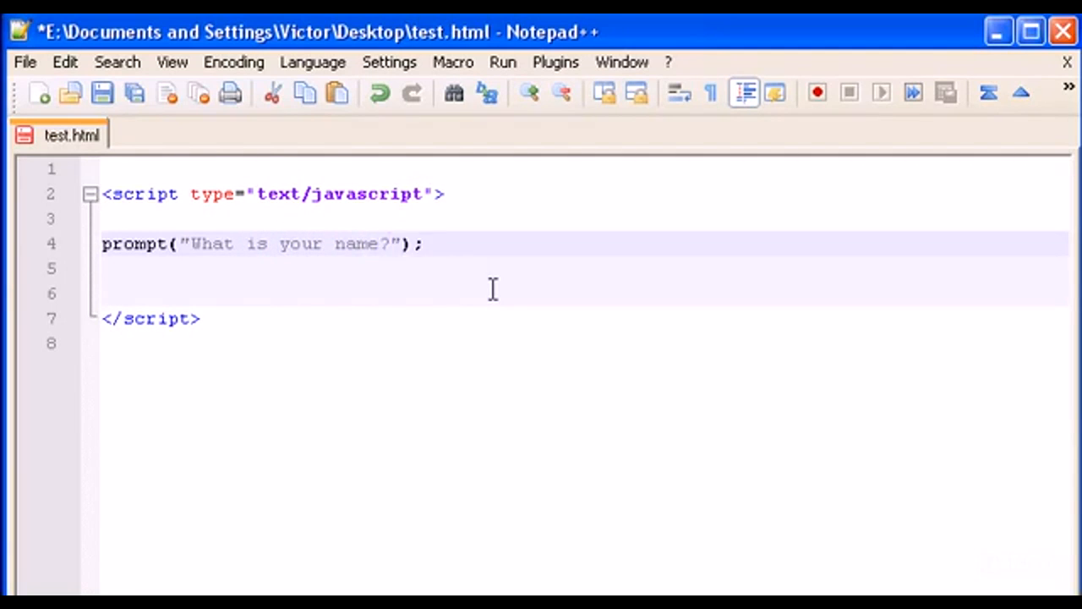
left_click(102, 93)
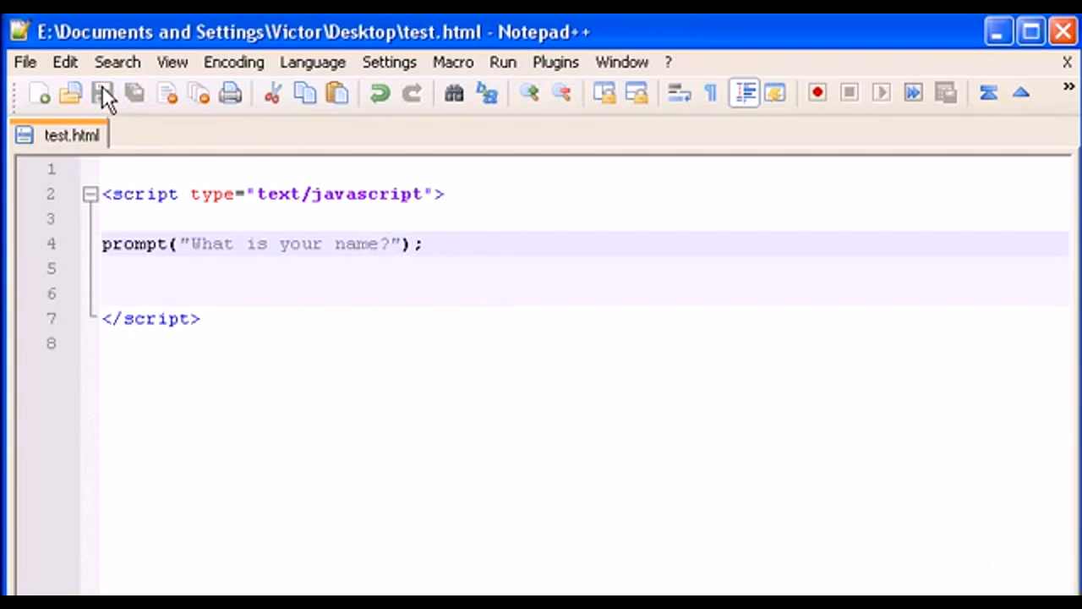
Step: Run test.html in Chrome and answer the name prompt with victor
left_click(554, 61)
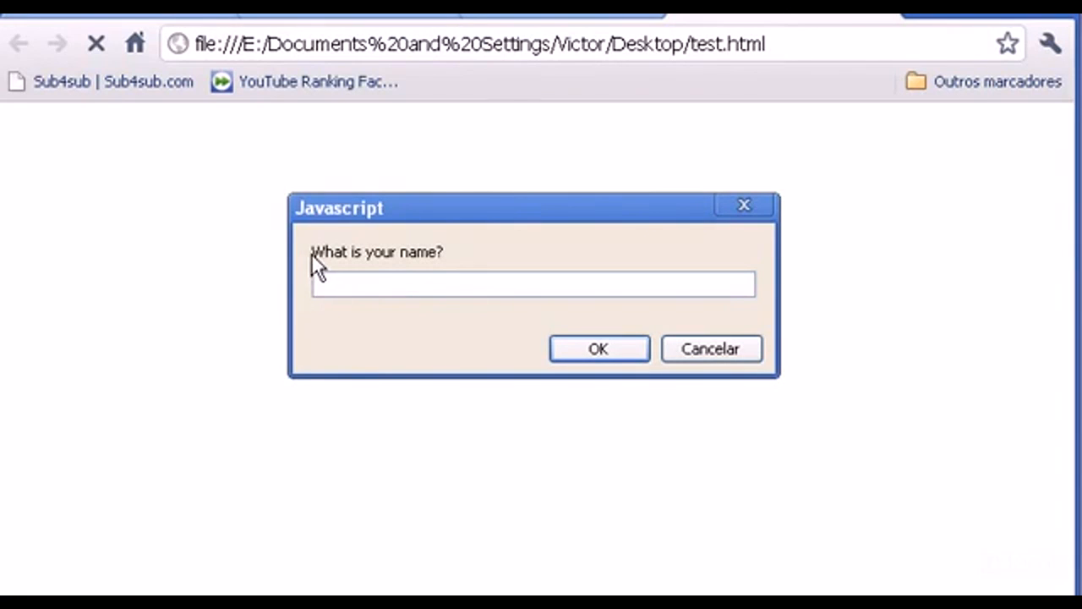
mouse_move(376, 255)
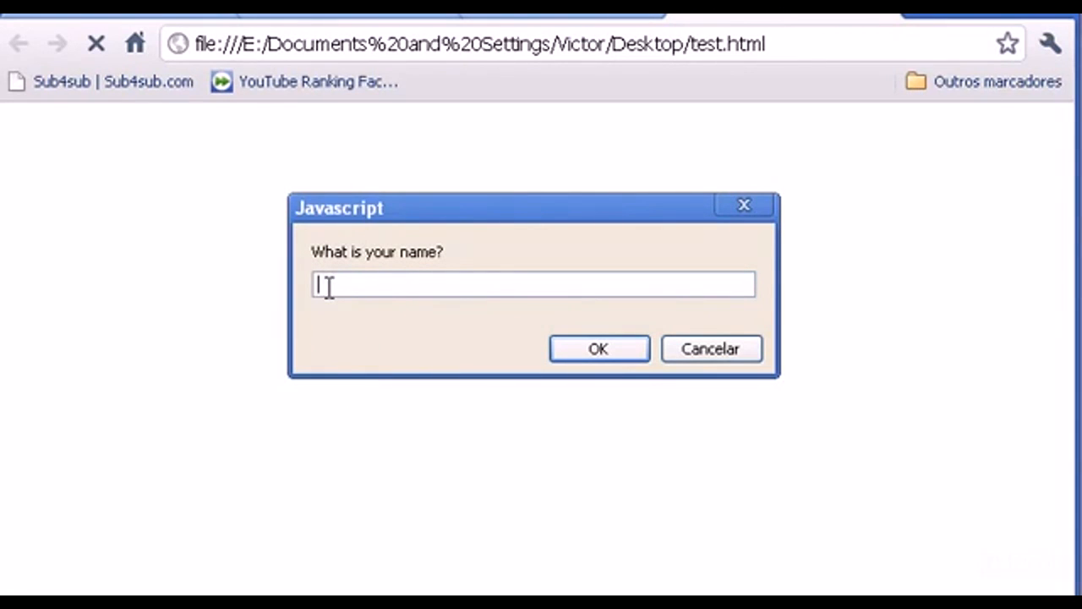
mouse_move(358, 284)
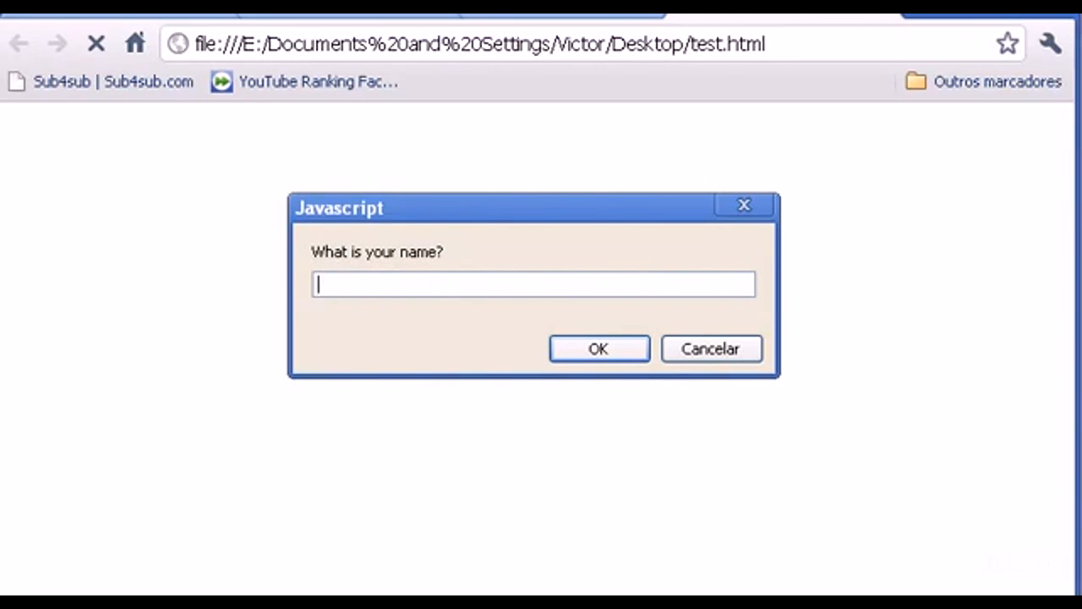
mouse_move(325, 267)
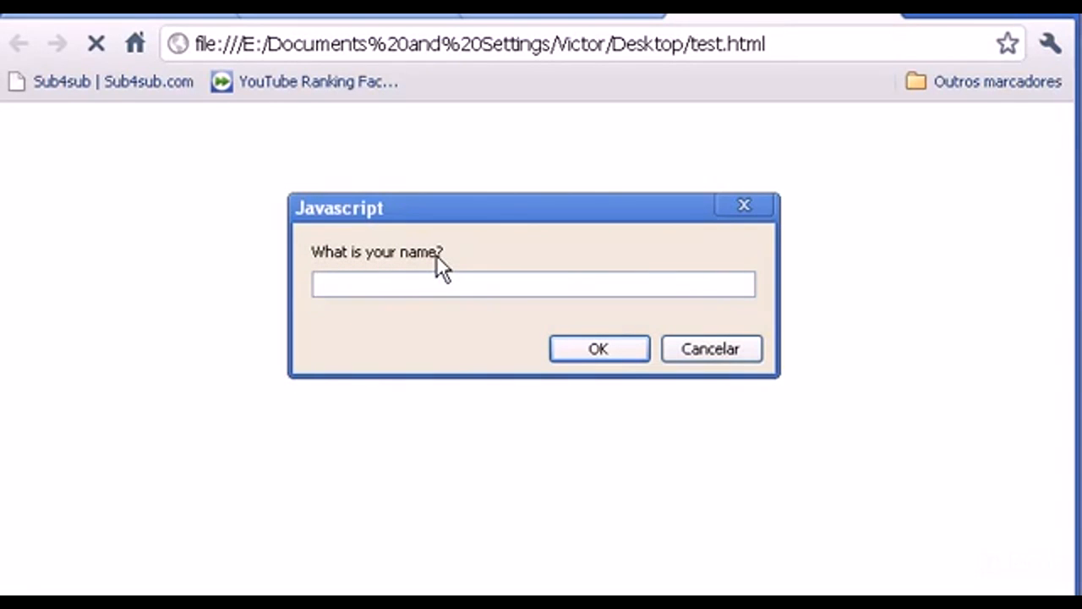
mouse_move(319, 264)
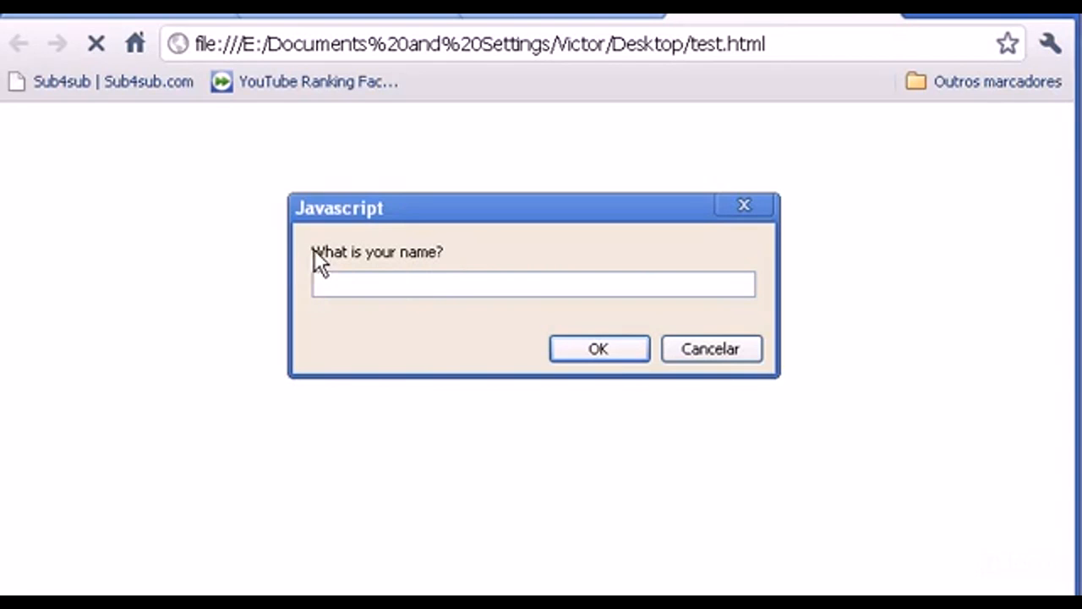
mouse_move(337, 268)
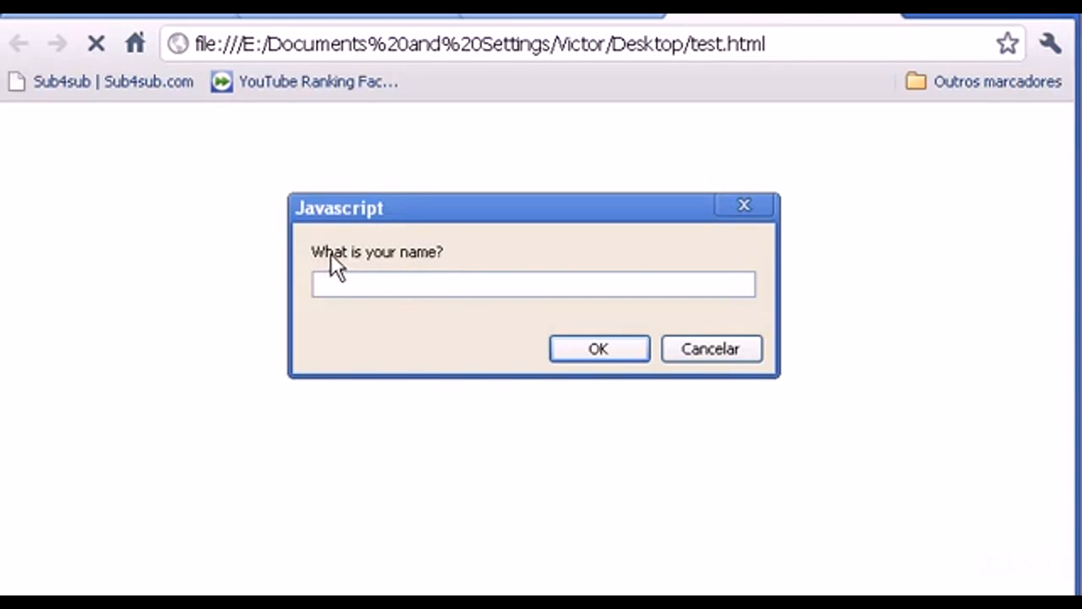
left_click(534, 284)
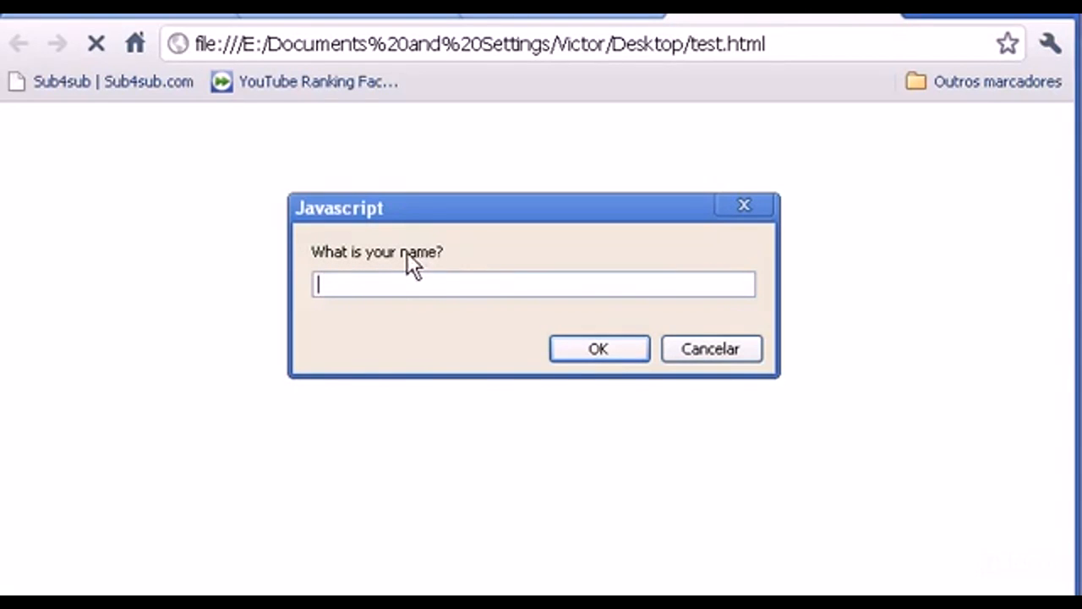
type("victor")
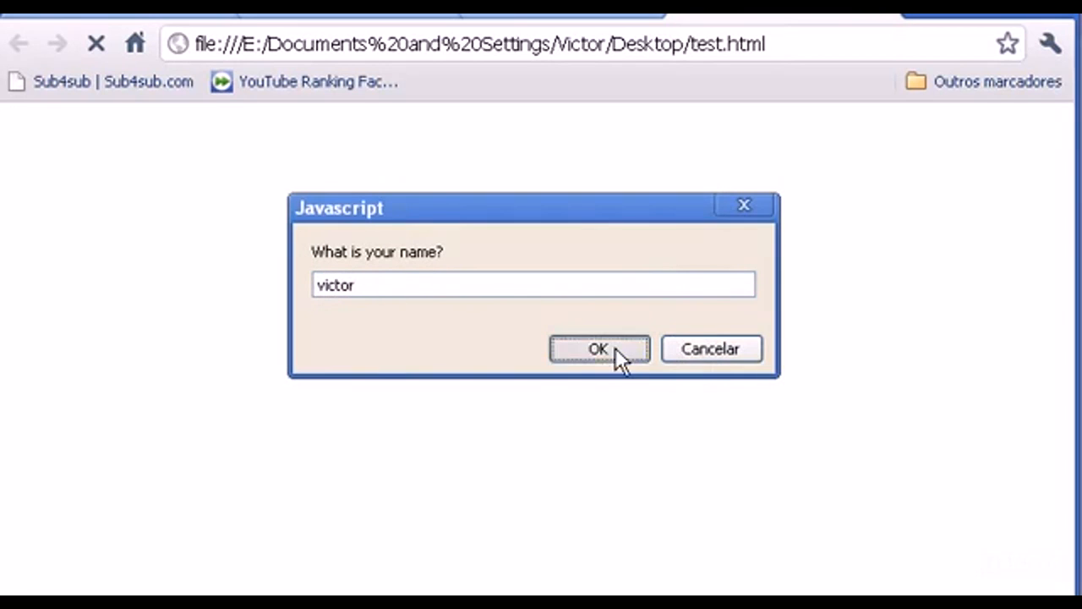
left_click(599, 348)
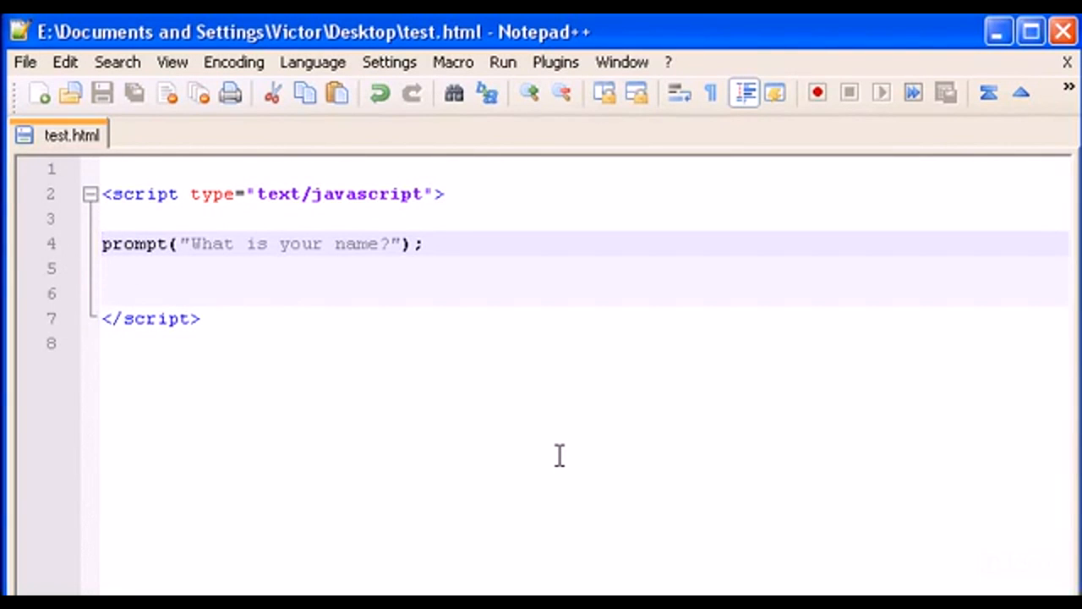
Step: Store the prompt result in a variable with var test = and save the file
type("var")
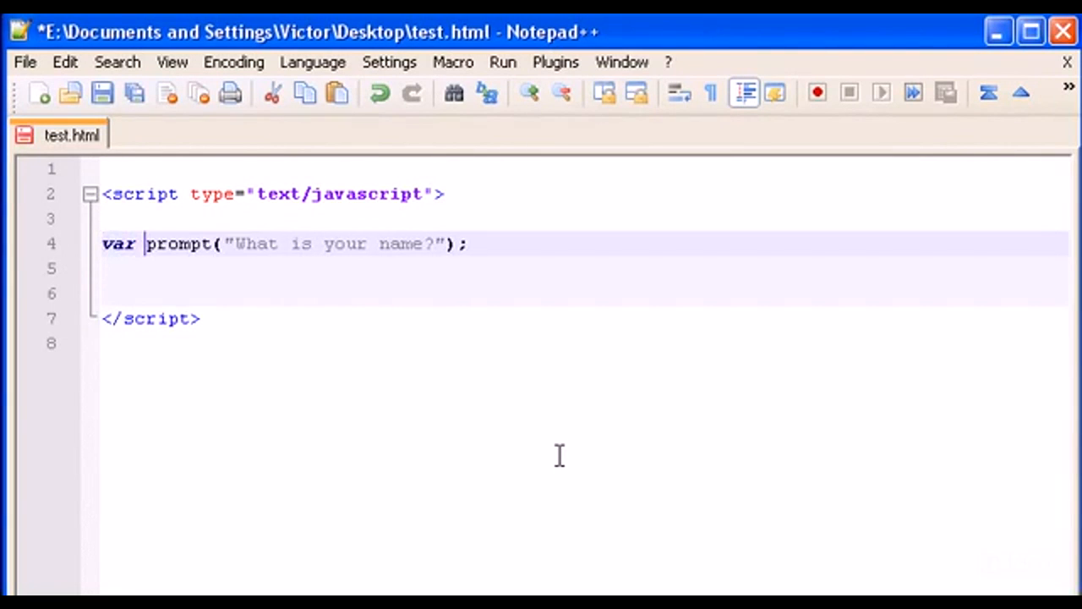
type("te")
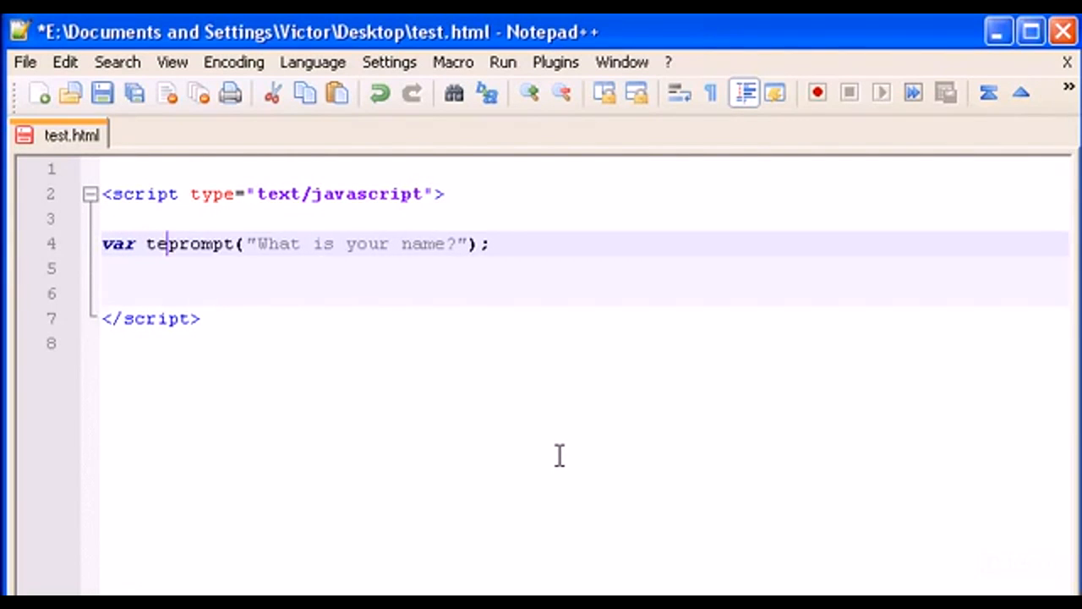
type("st =")
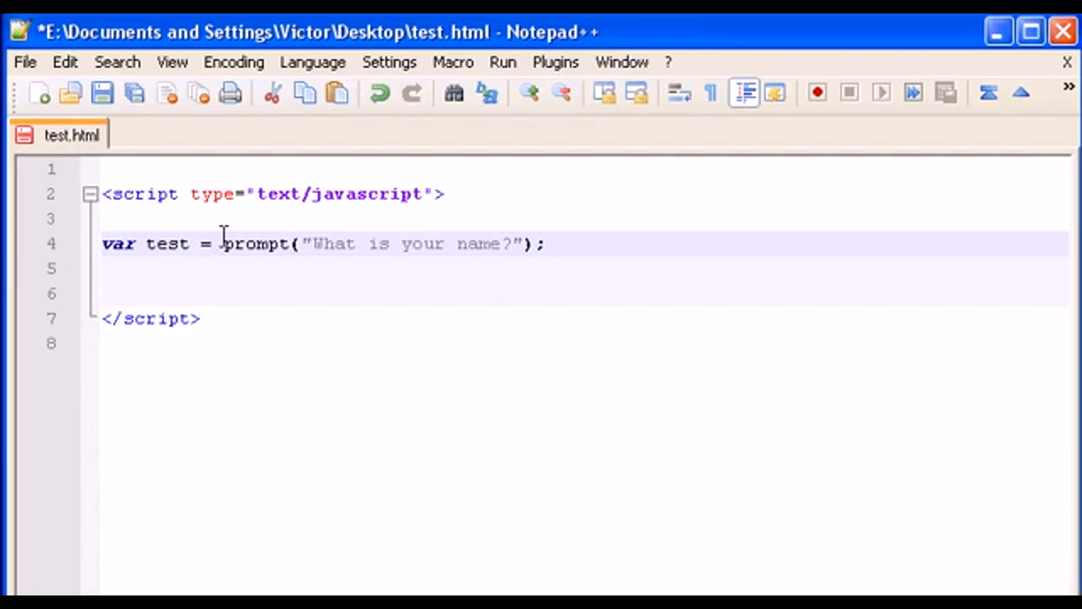
left_click_drag(223, 243, 544, 244)
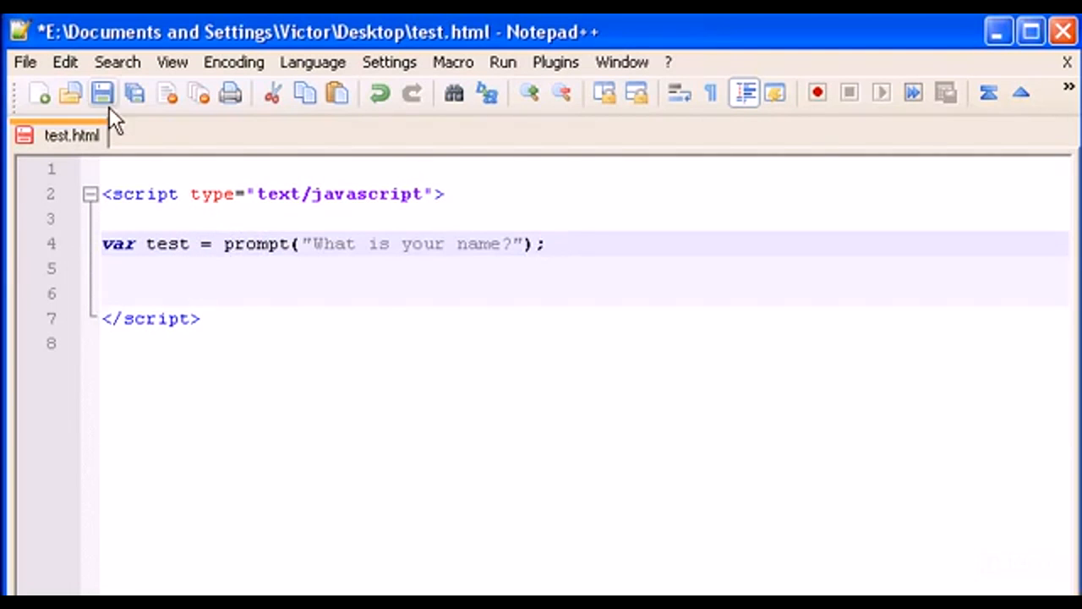
left_click(102, 93)
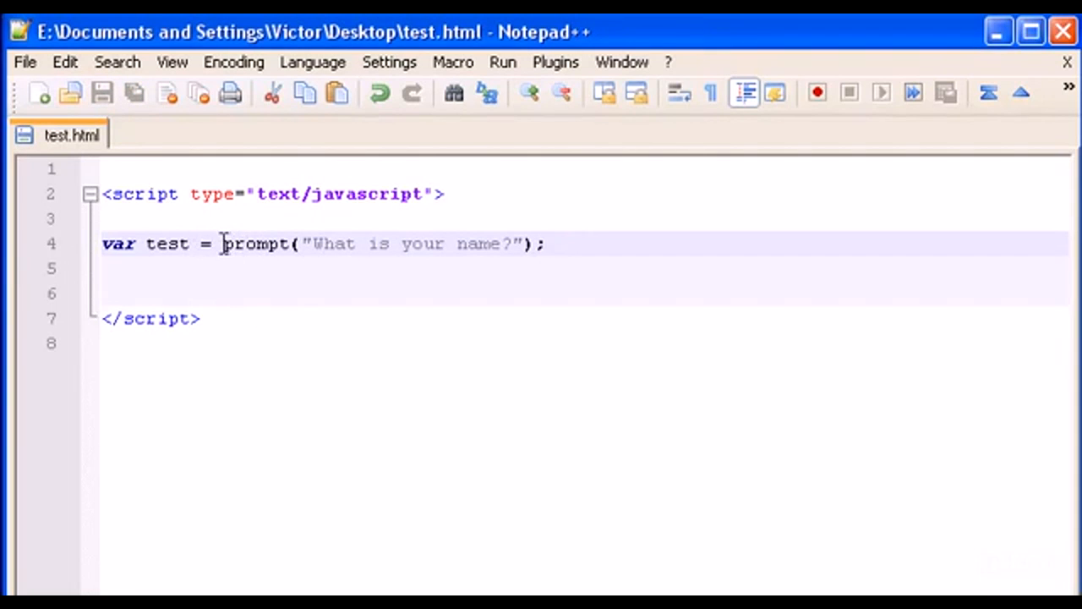
Step: Add an empty line below the prompt inside the script and save again
left_click_drag(224, 244, 544, 243)
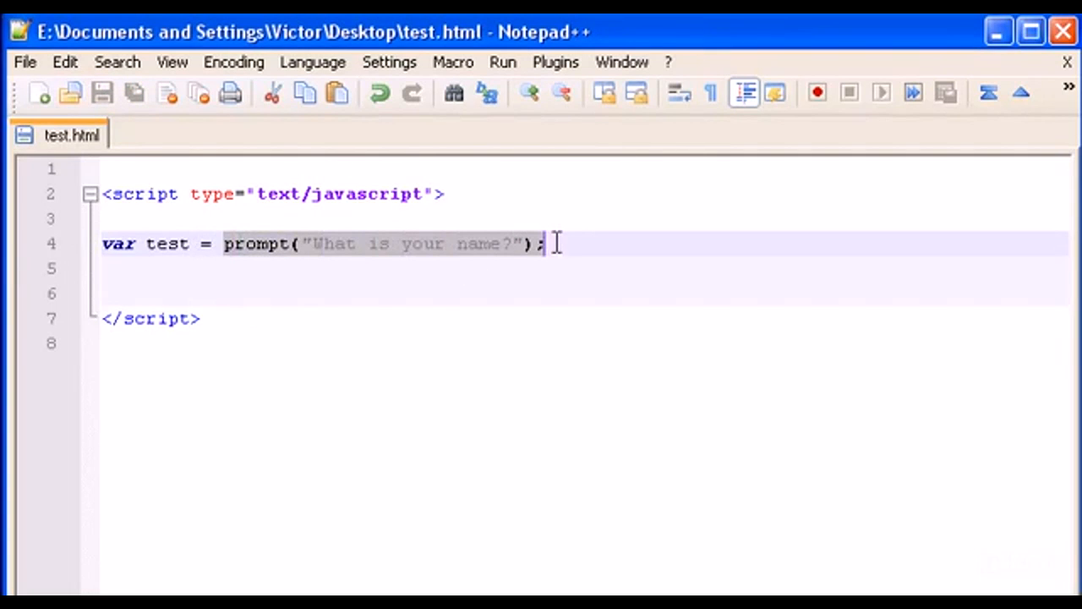
mouse_move(481, 257)
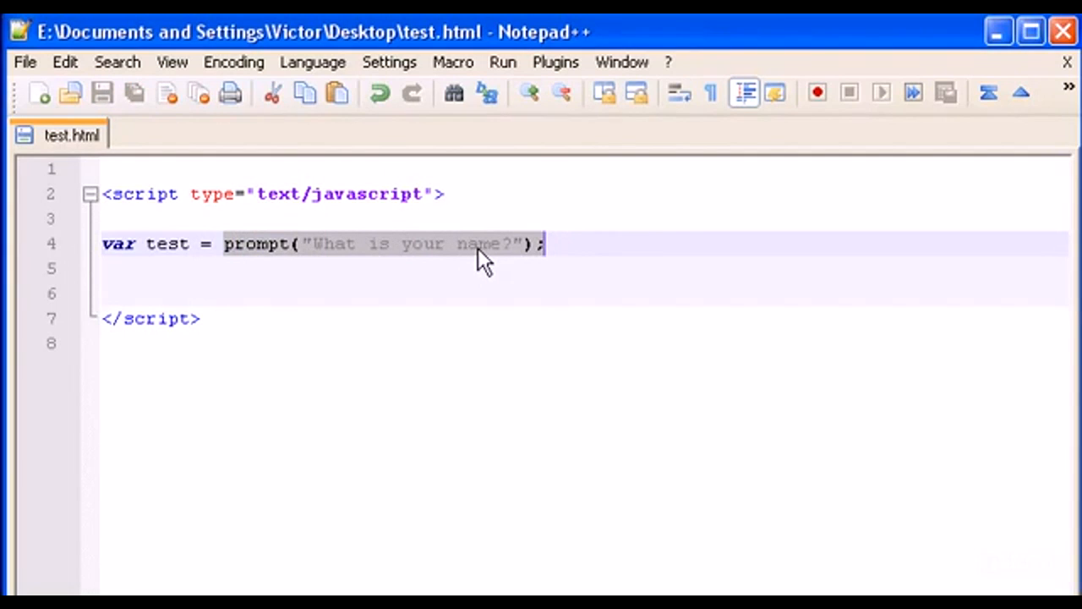
mouse_move(324, 253)
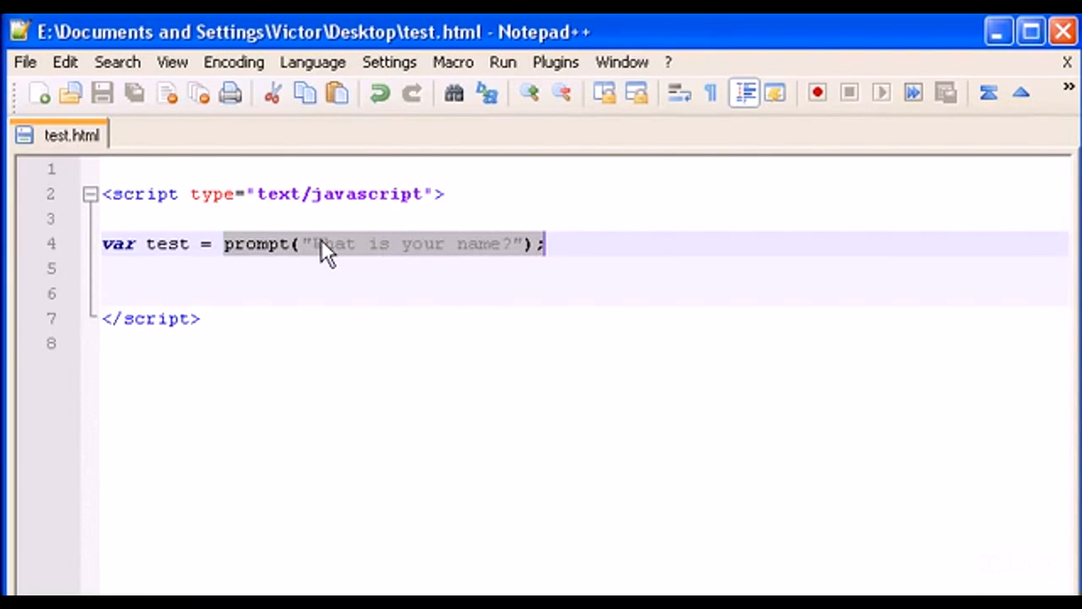
mouse_move(278, 335)
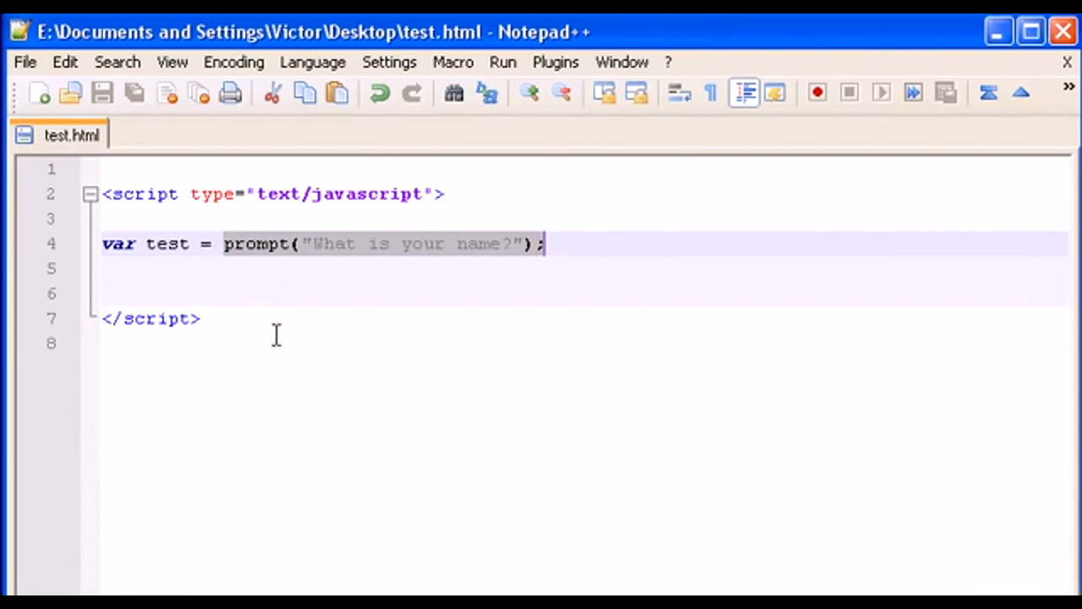
double_click(165, 243)
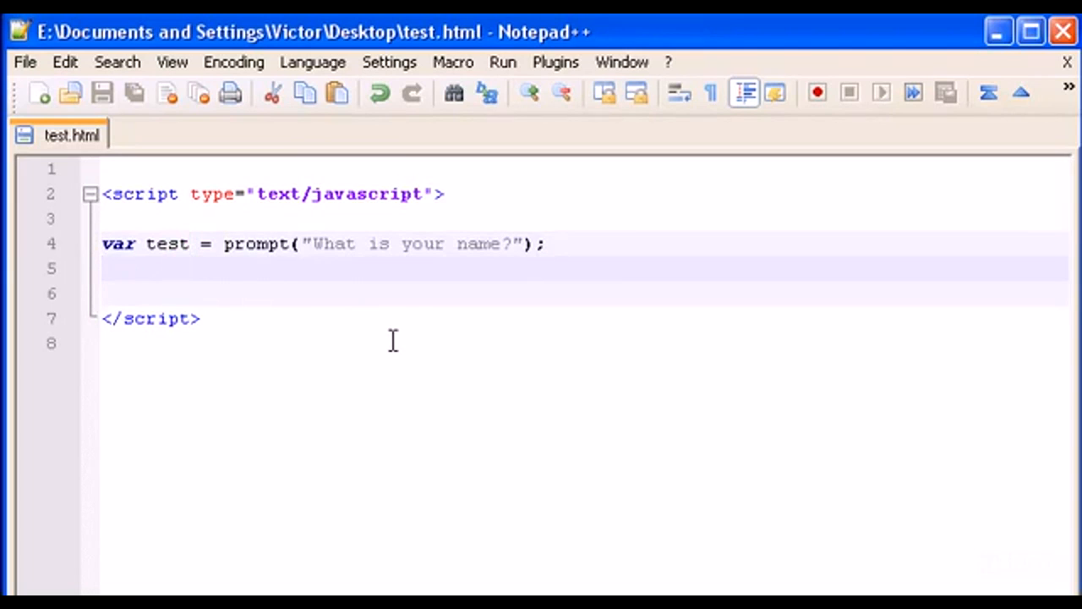
key("enter")
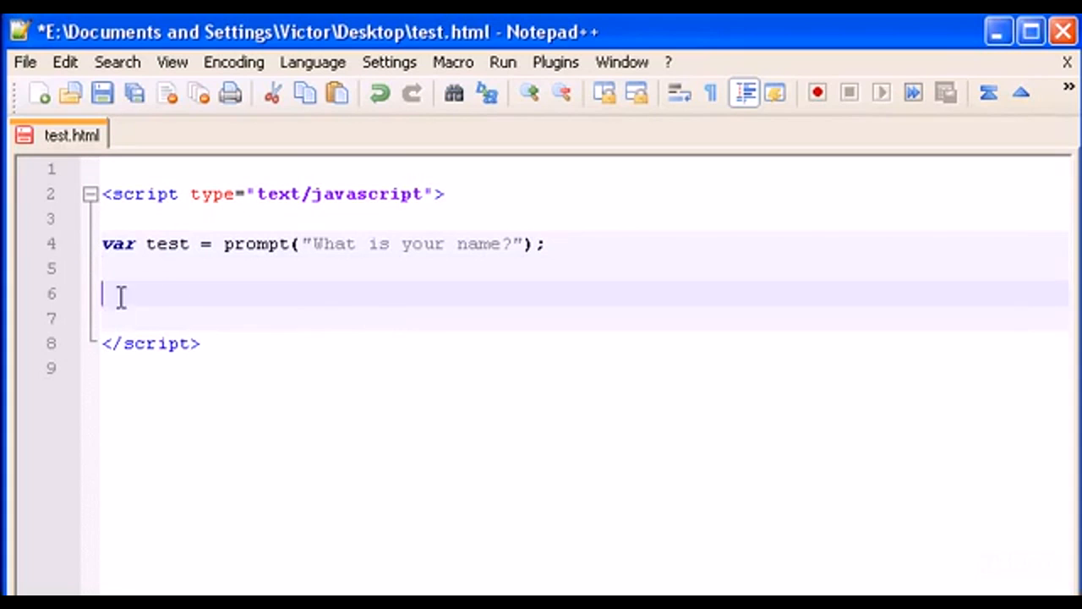
double_click(165, 243)
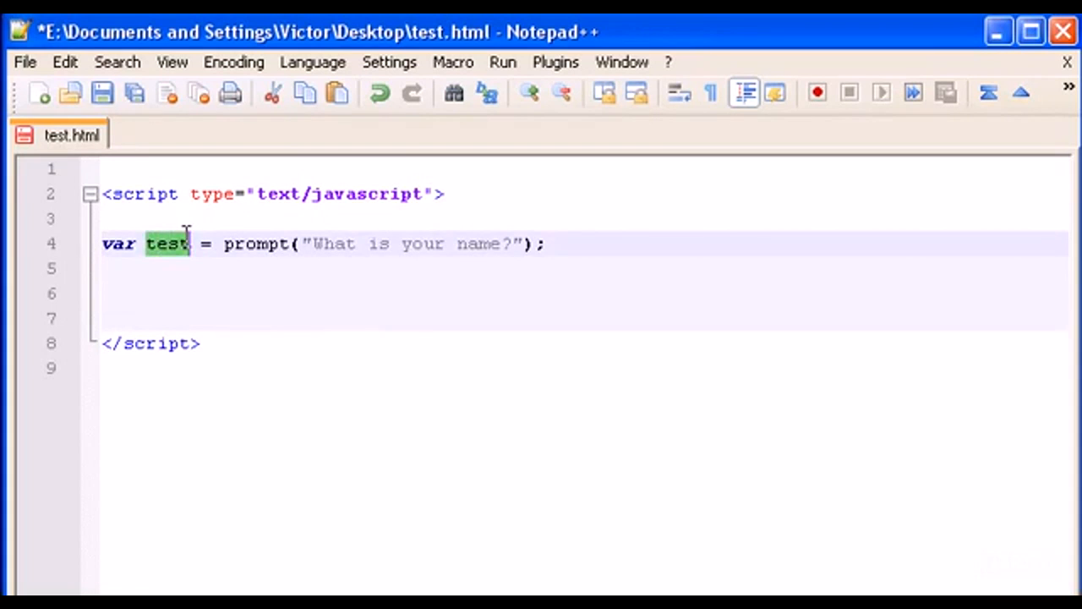
left_click(595, 220)
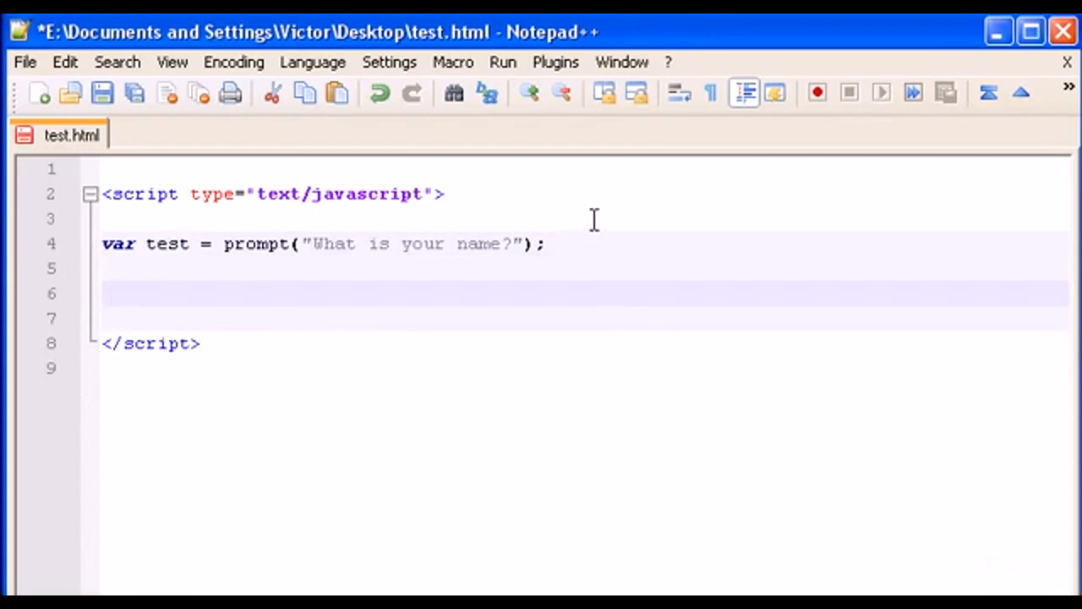
left_click(101, 93)
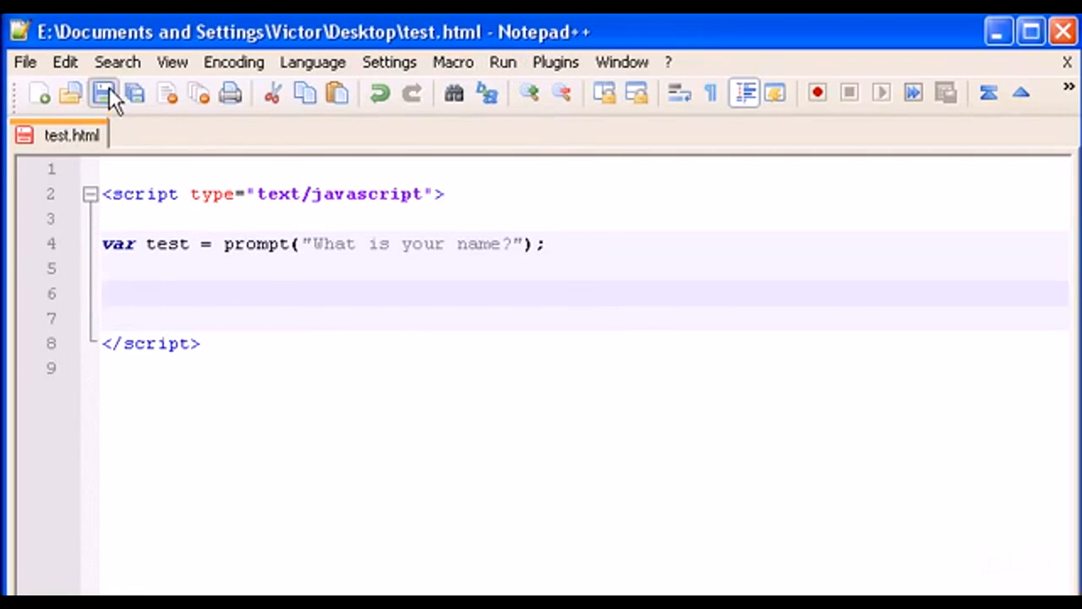
left_click(101, 93)
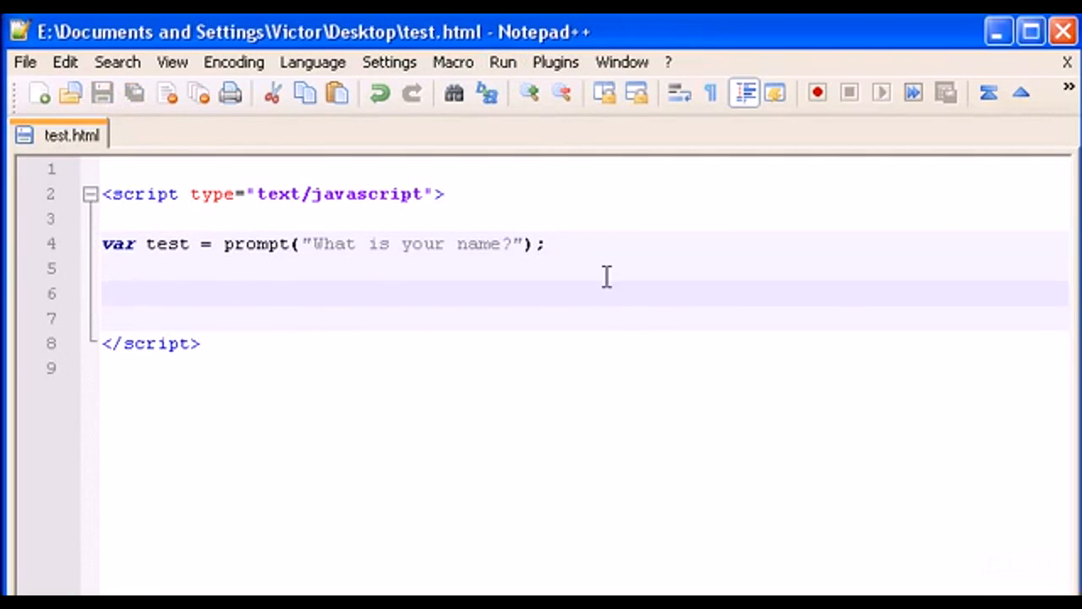
Step: Add alert(test); on the blank line to display the entered name
type("alert();")
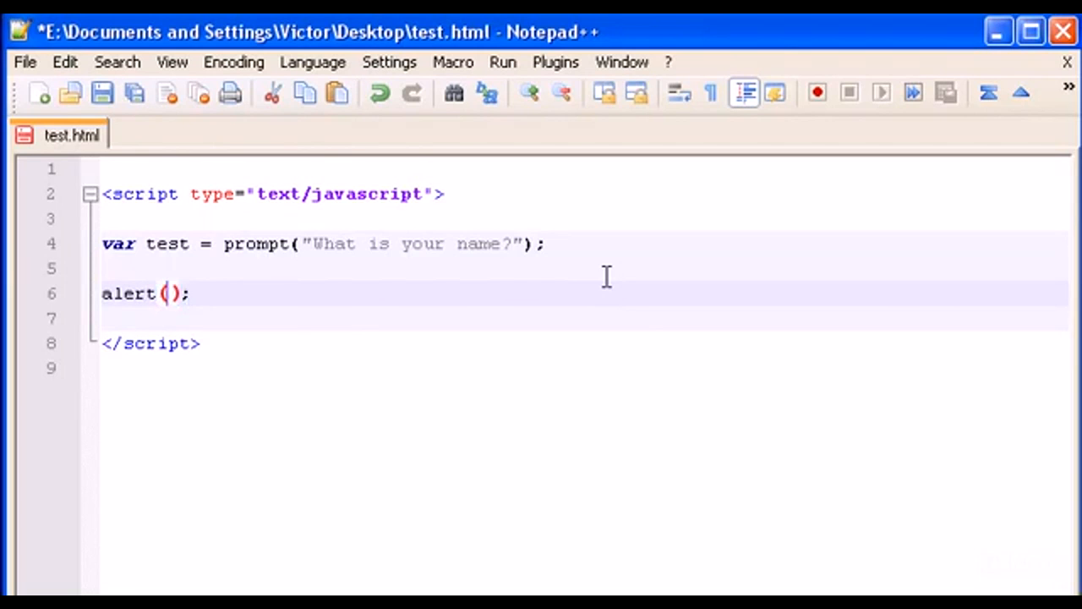
type("test")
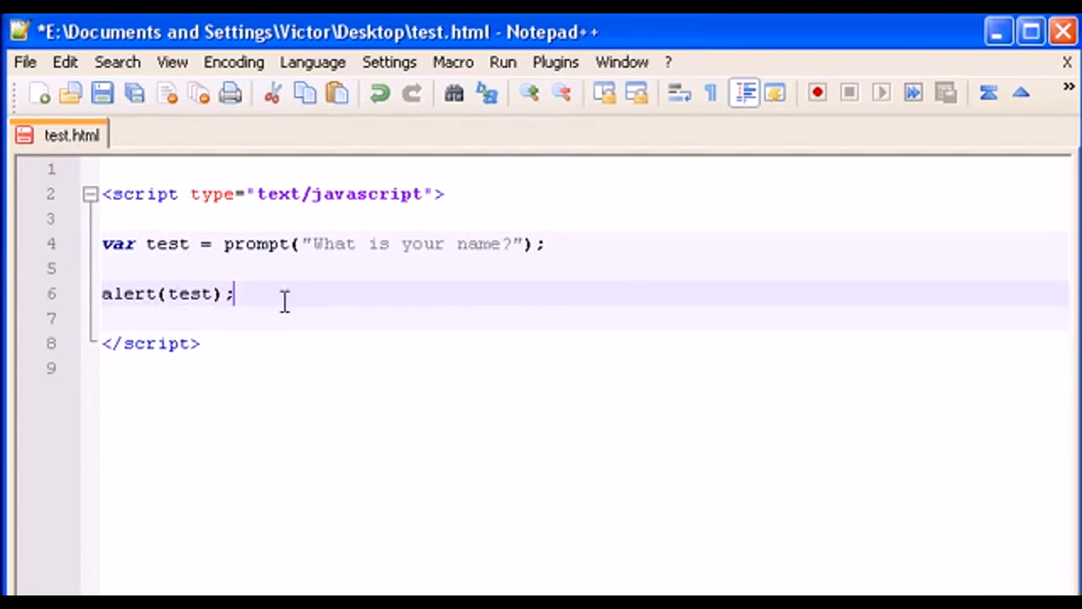
left_click(502, 61)
type("vic")
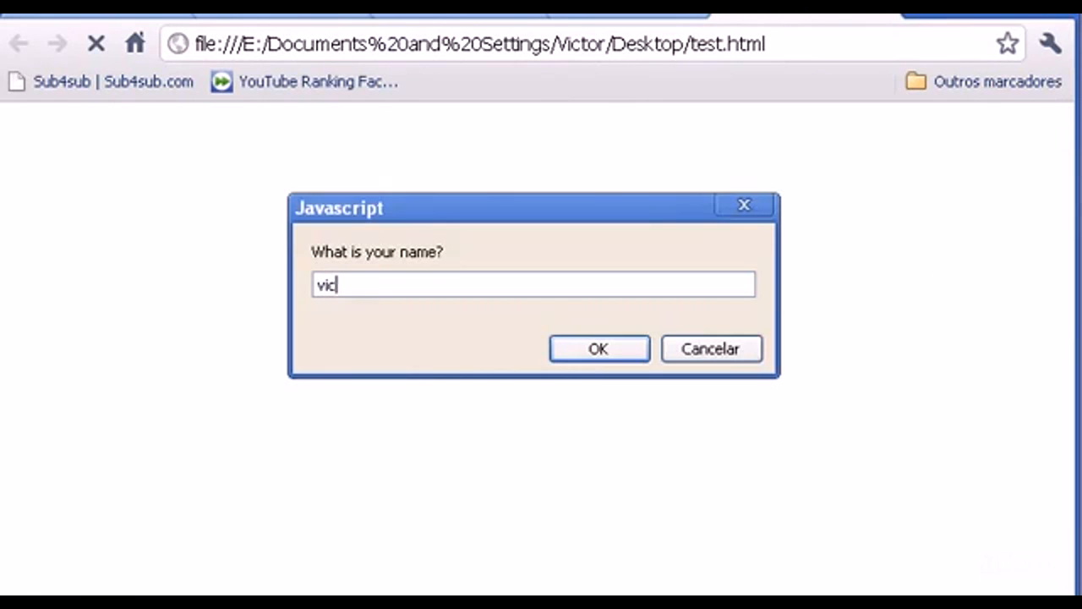
Step: Submit a name in Chrome's prompt and dismiss the alert that echoes it
left_click(598, 349)
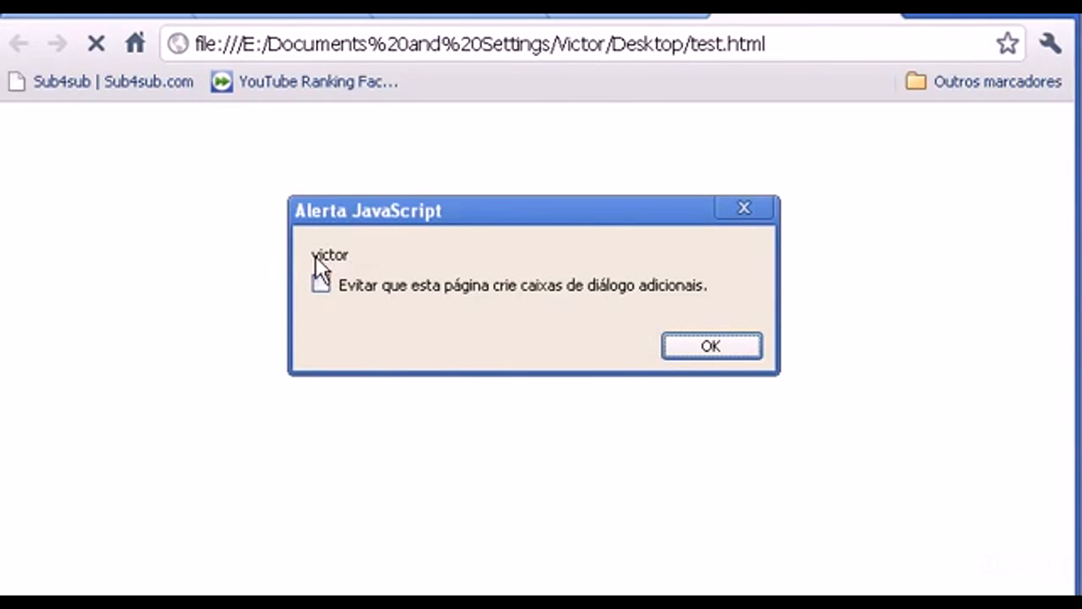
mouse_move(318, 270)
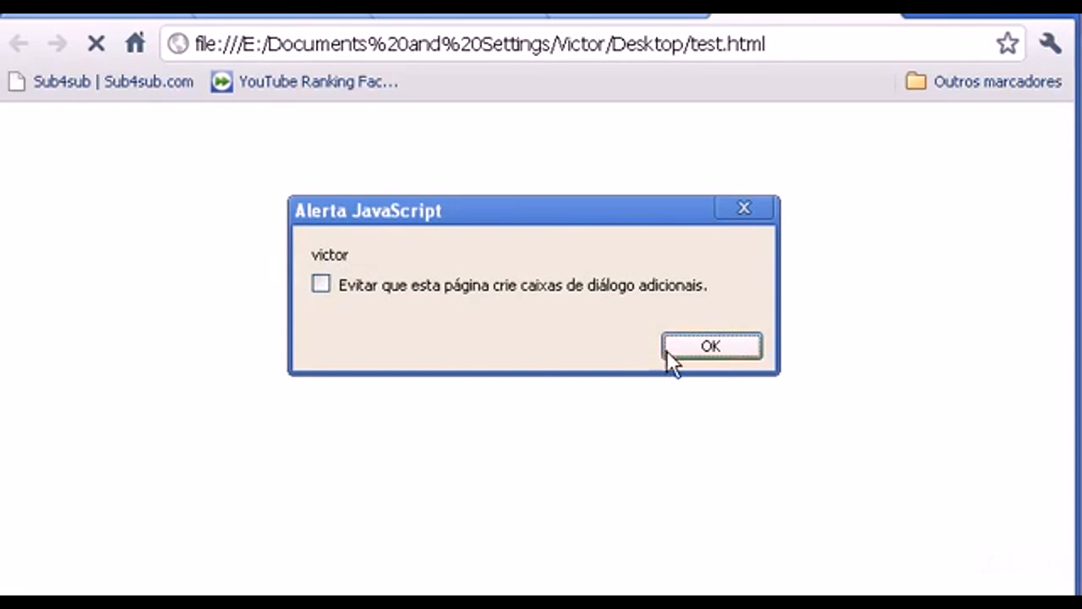
left_click(711, 347)
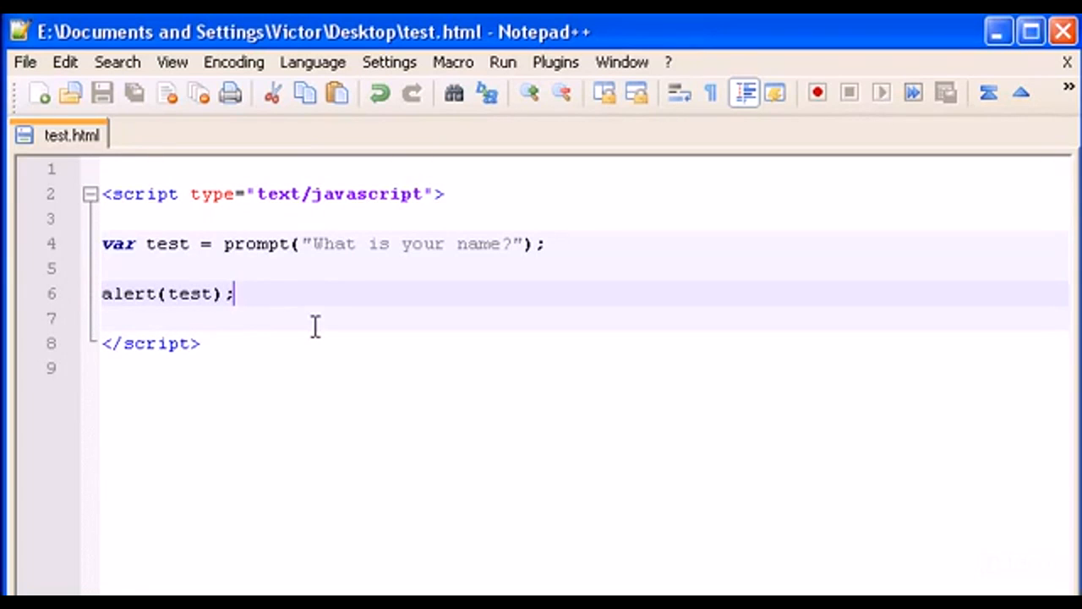
mouse_move(177, 269)
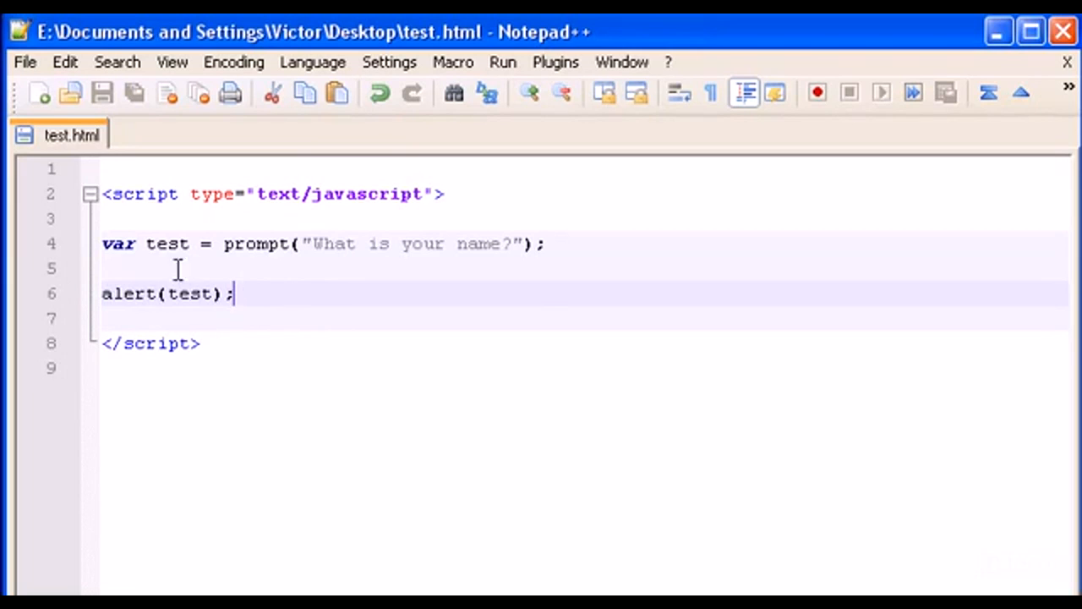
Step: Rename test to name and add var age = prompt("What is your age?"); on a new line
key("Enter")
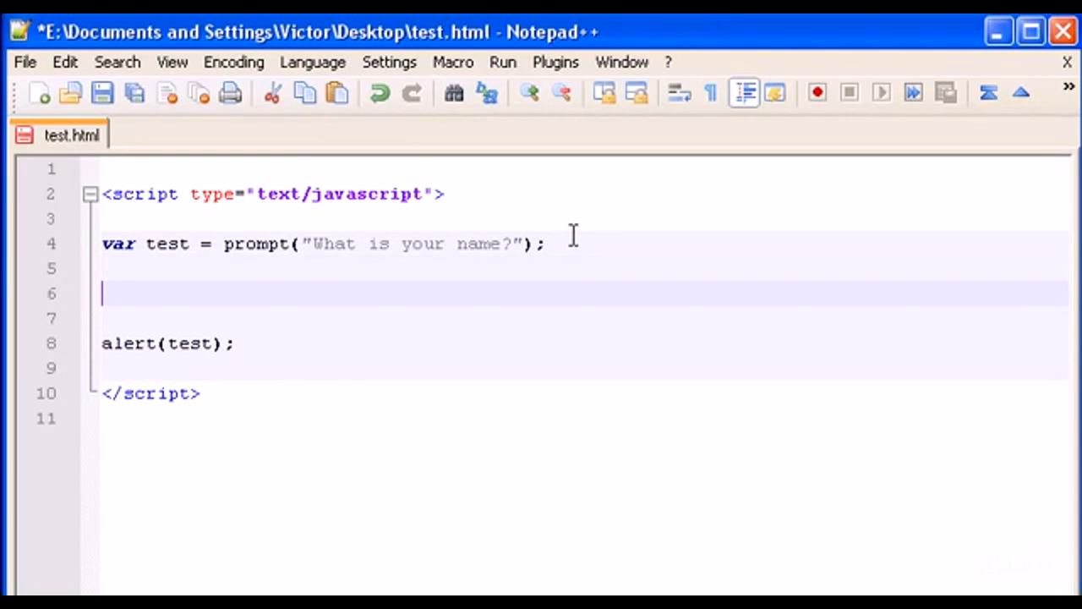
type("var")
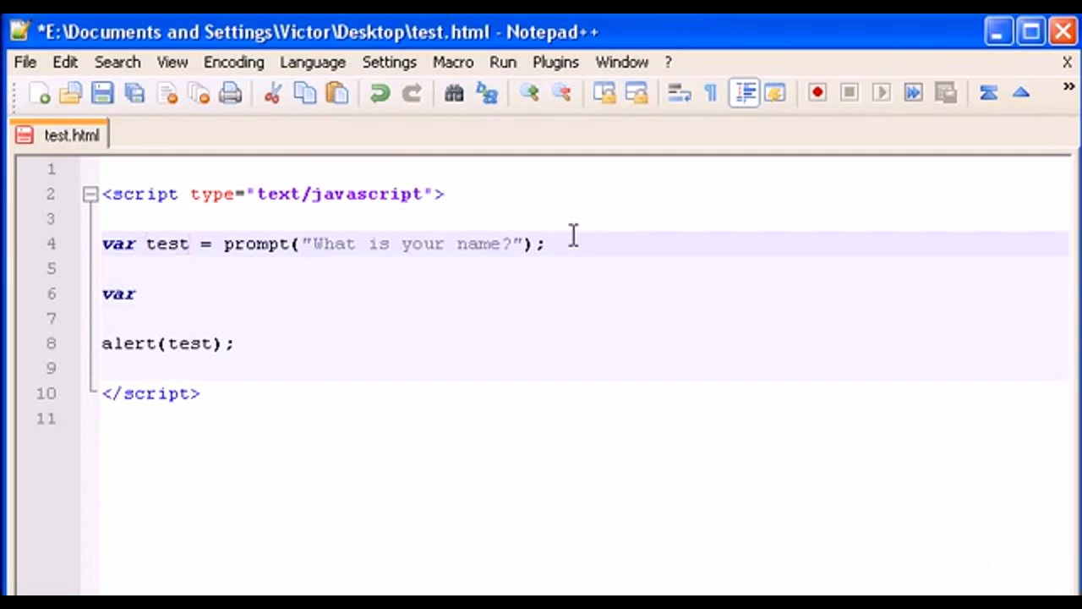
type("name")
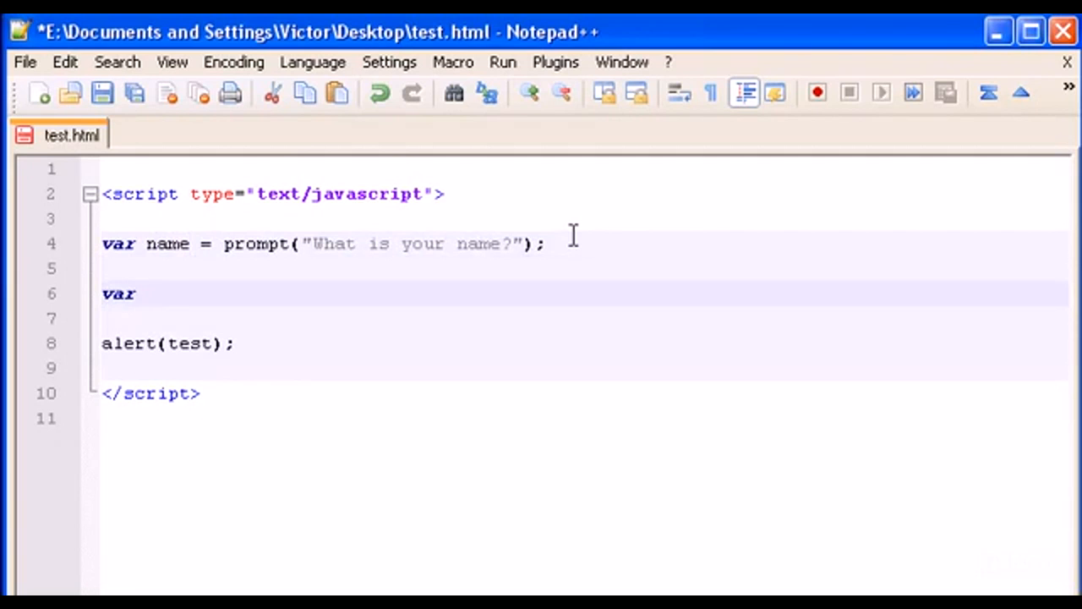
type("age")
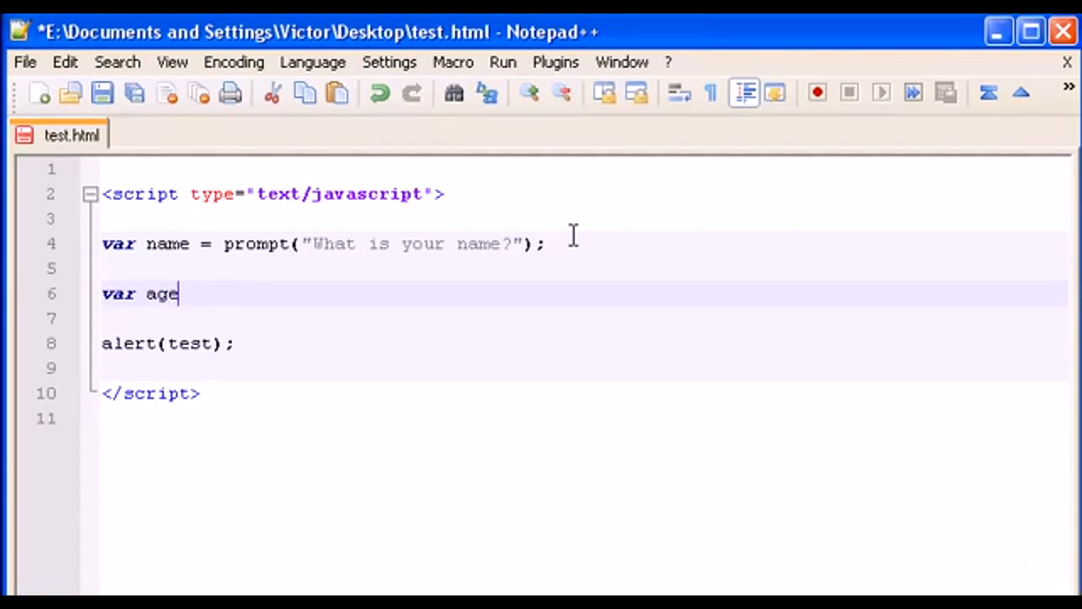
type("= prom")
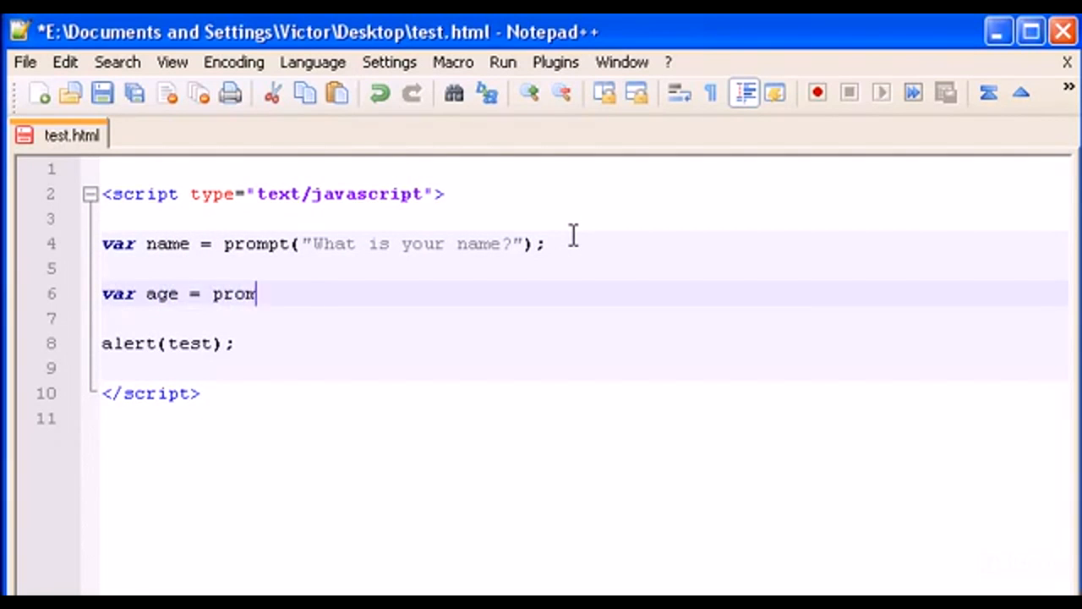
type("pt()")
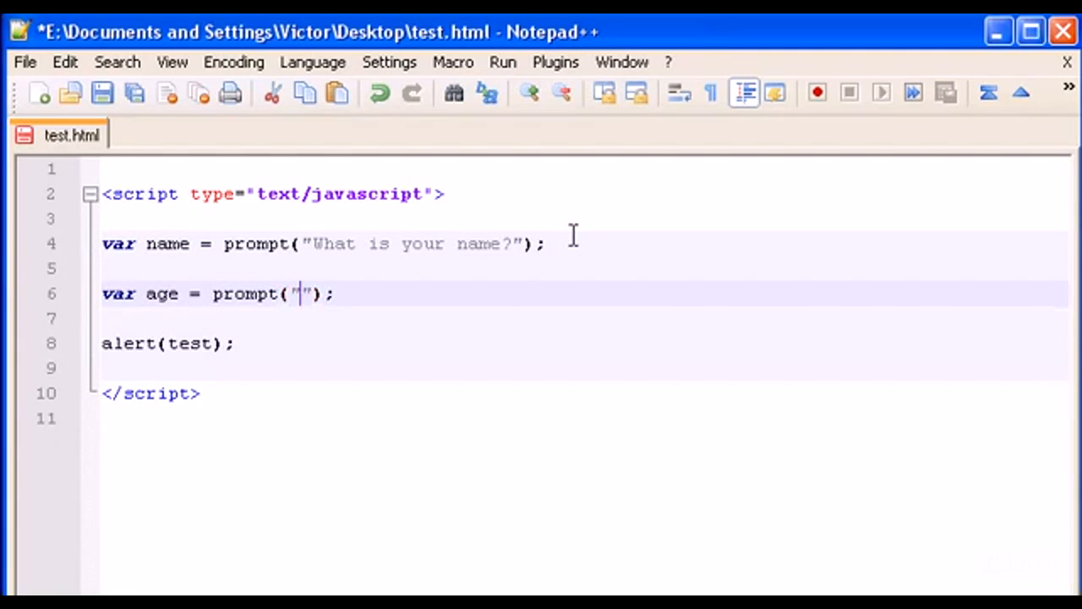
type("What is")
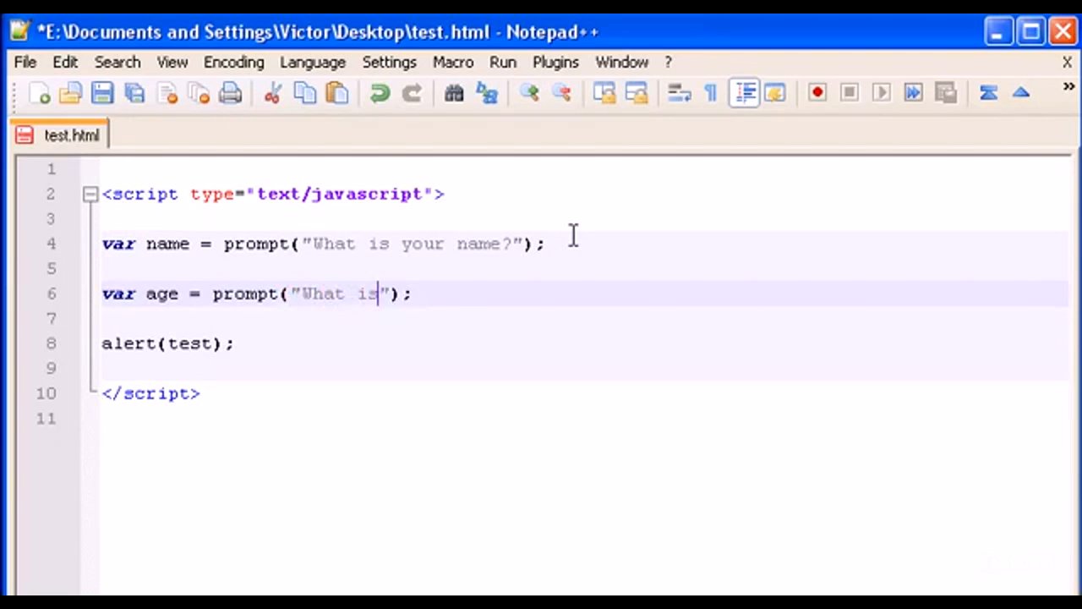
type("your age?")
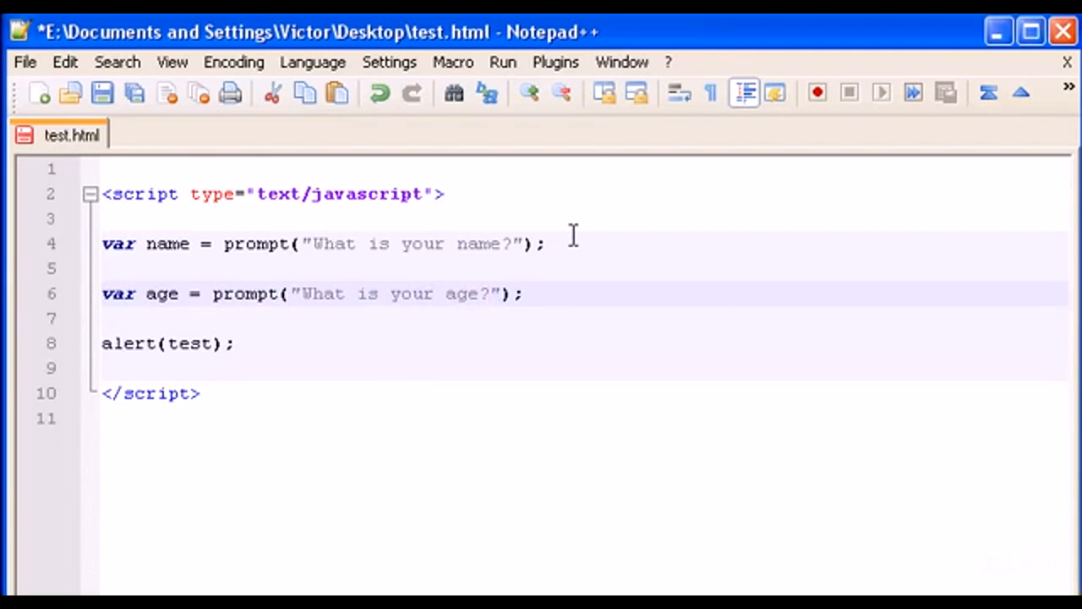
type("va")
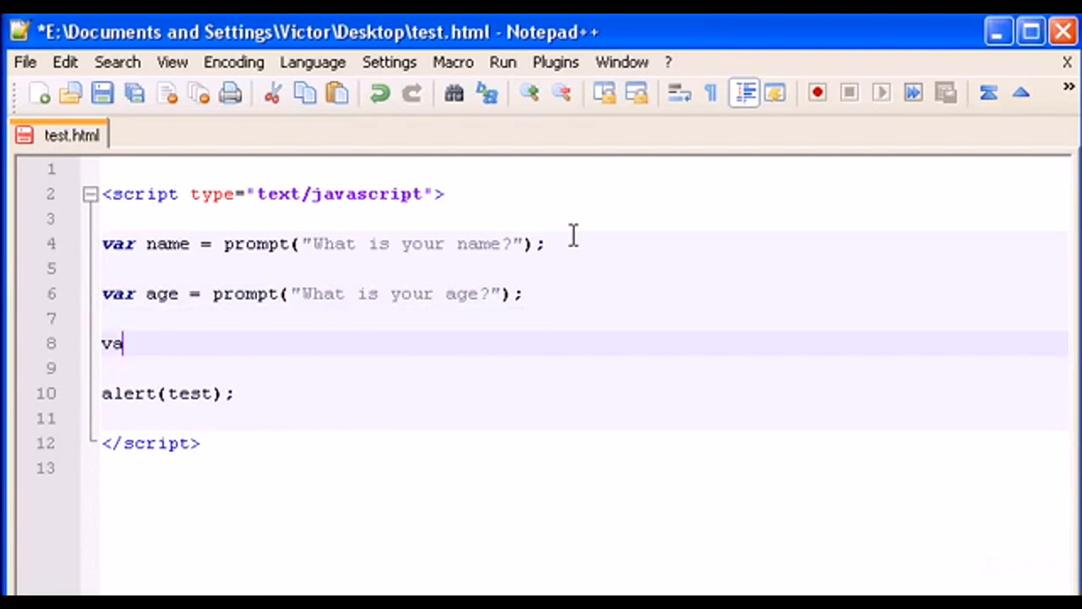
Step: Add var band = prompt("What is your favourite band?"); as a third variable
type("r")
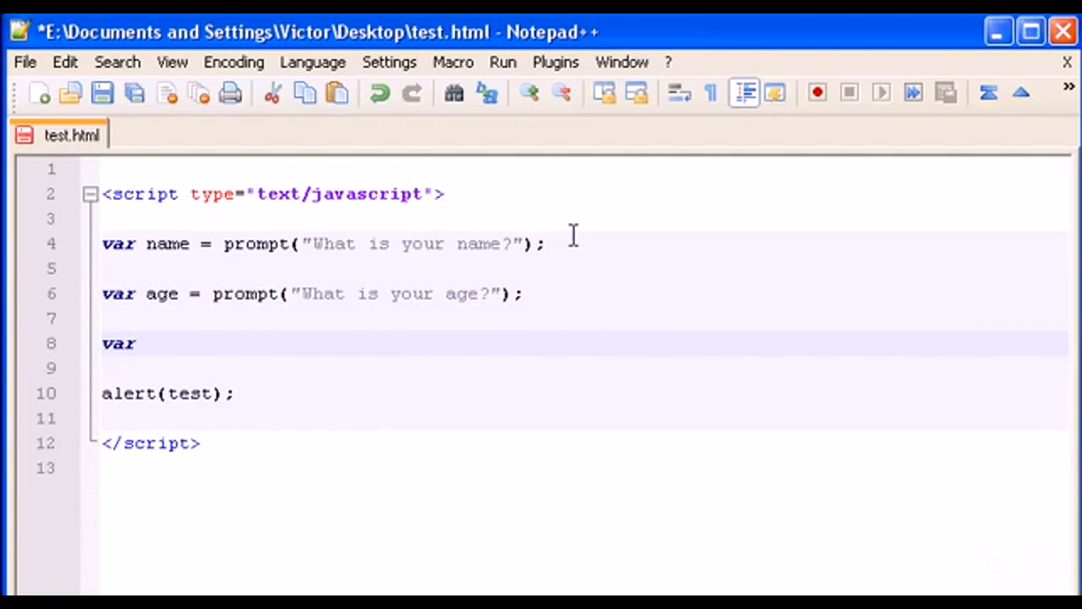
type("band = pr")
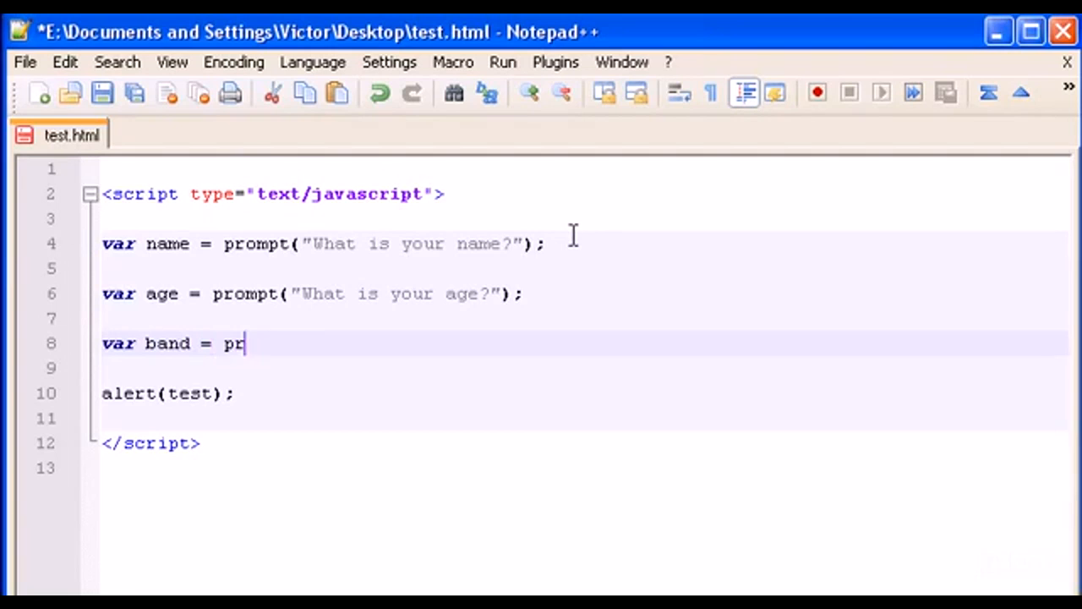
type("ompt()")
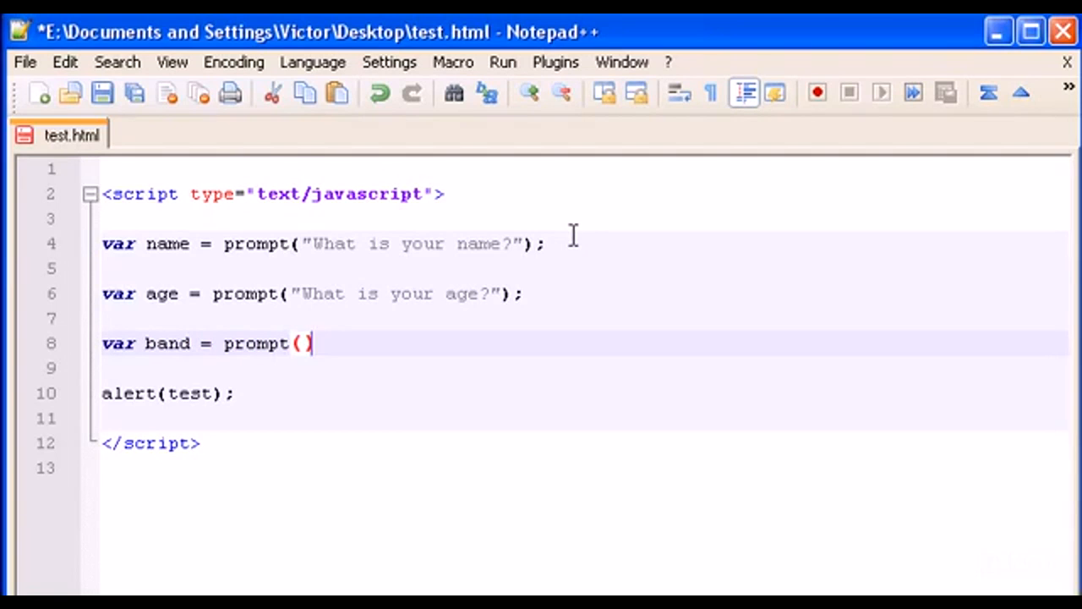
type("\"\";")
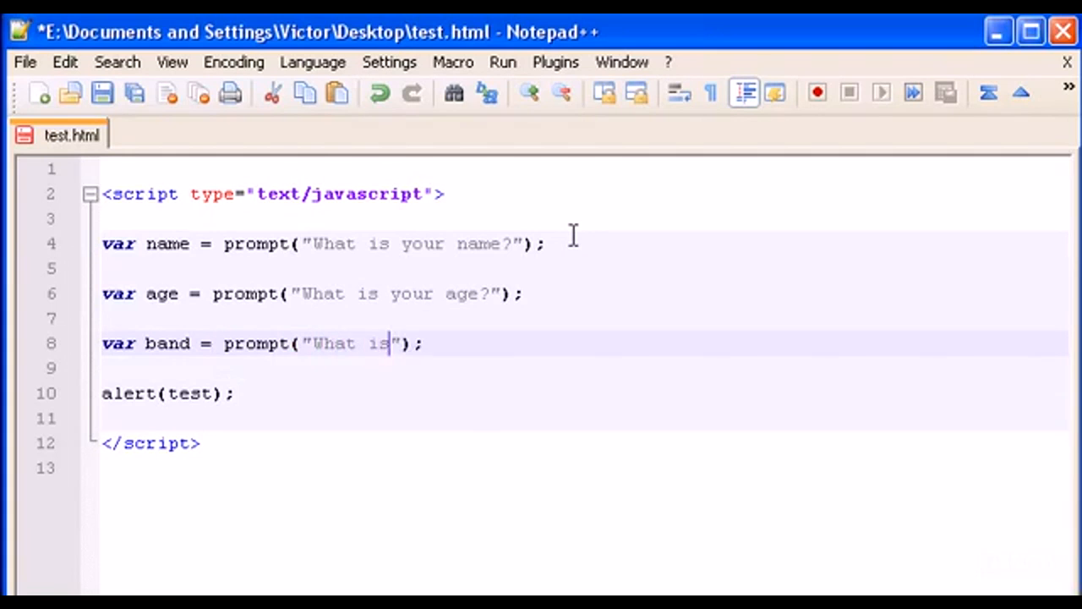
type("your favourite")
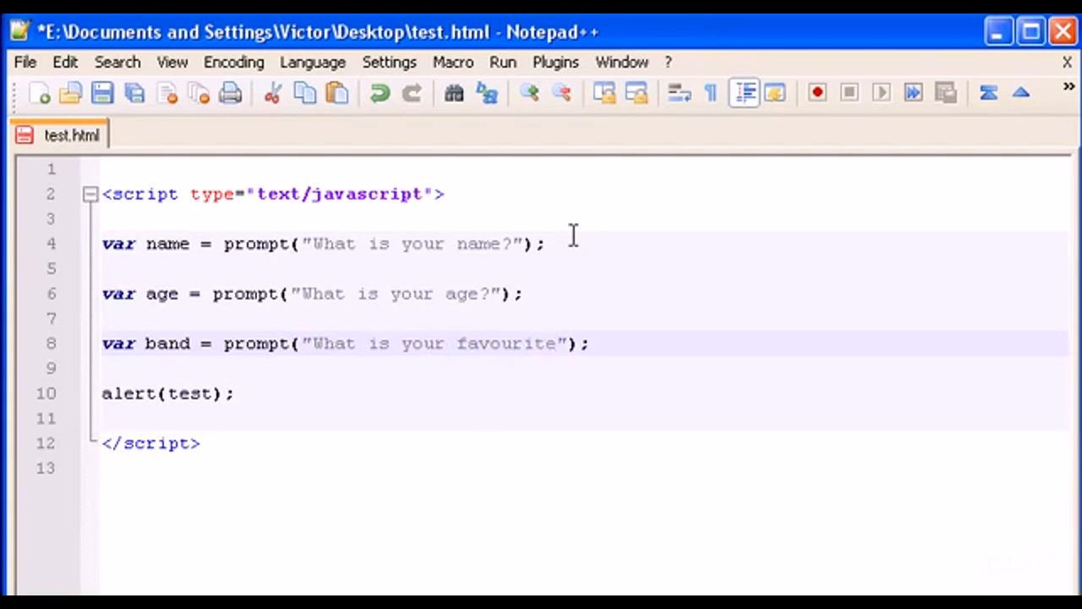
type("band?")
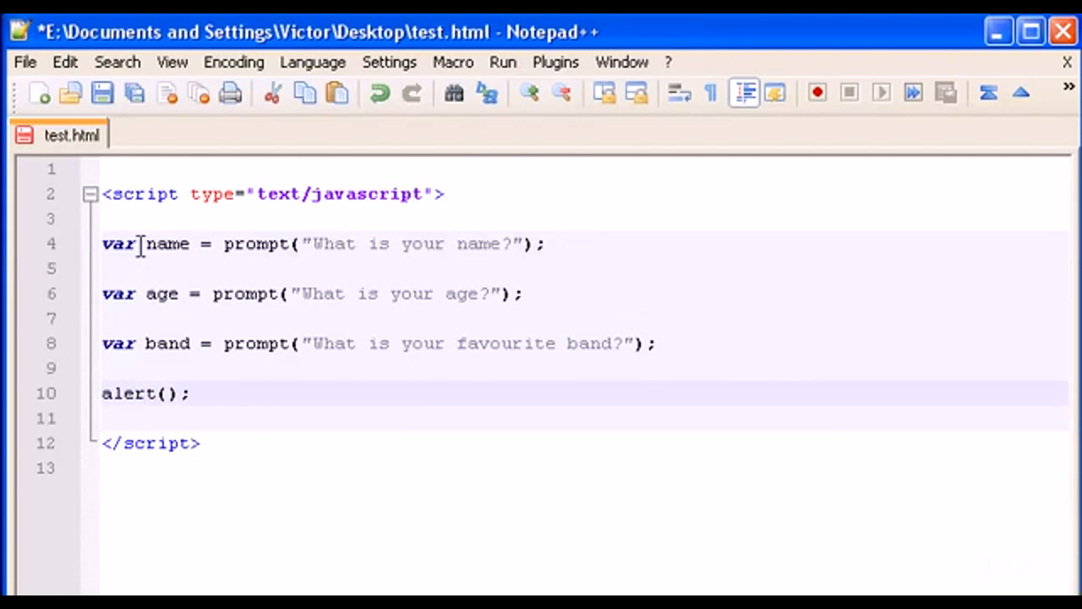
Step: Make the alert read alert(name+age+band); combining all three answers
double_click(165, 243)
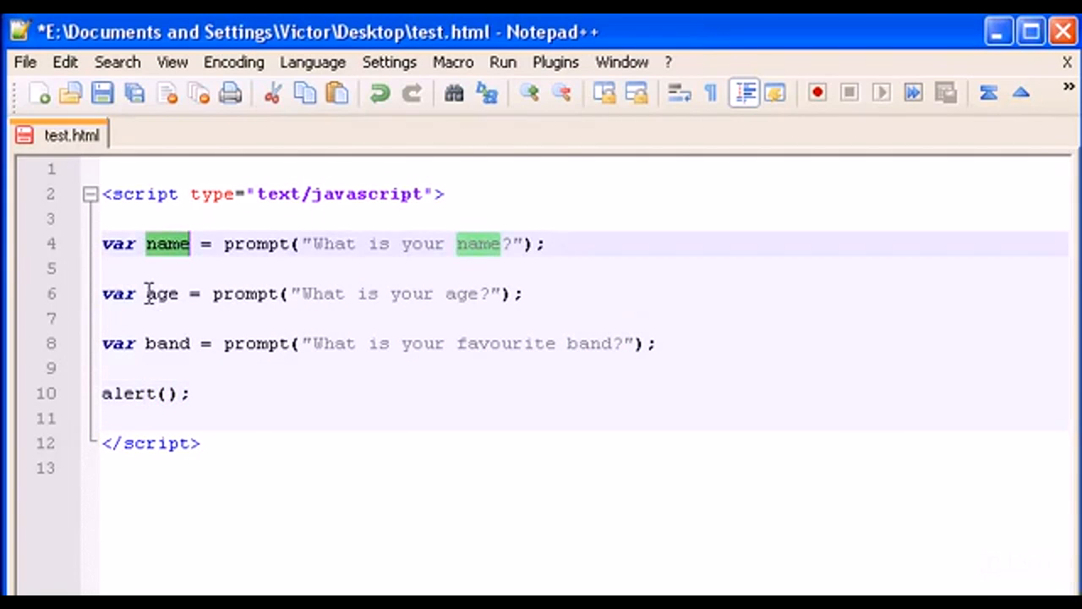
double_click(166, 343)
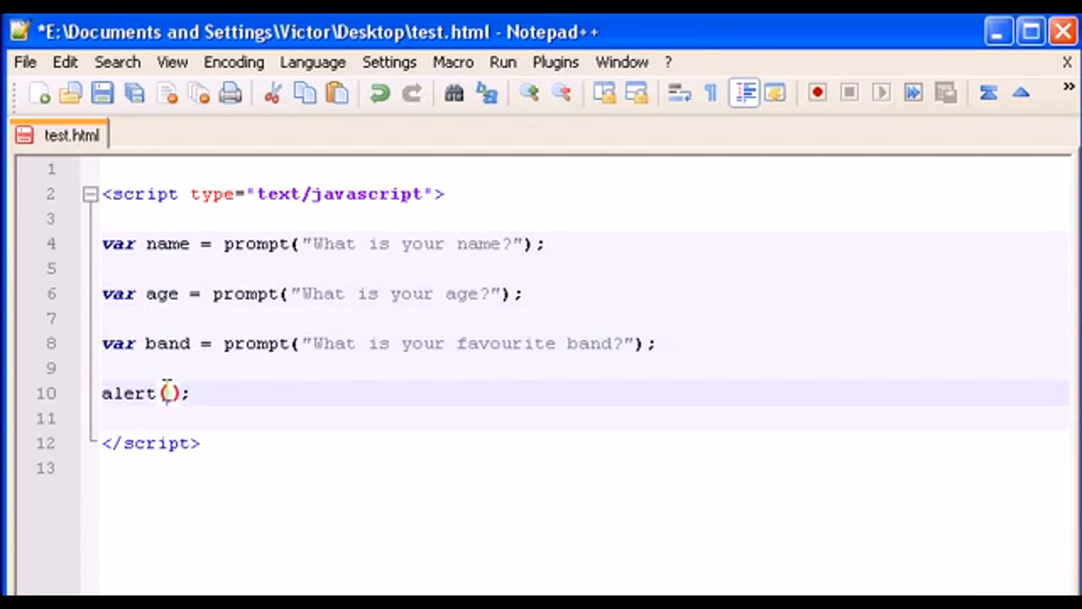
left_click(171, 392)
type("\"")
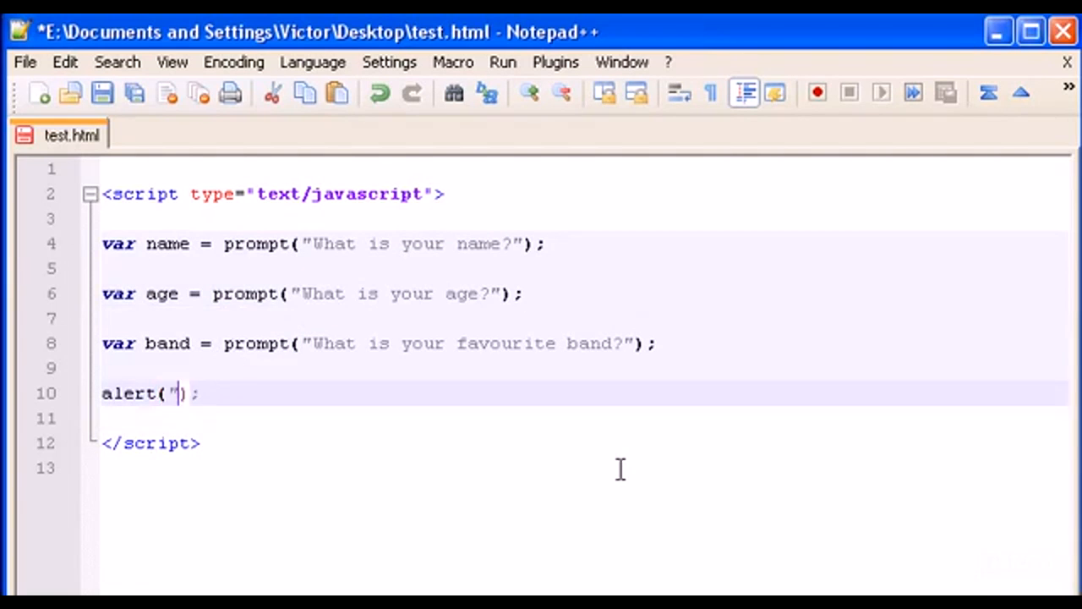
type("nam")
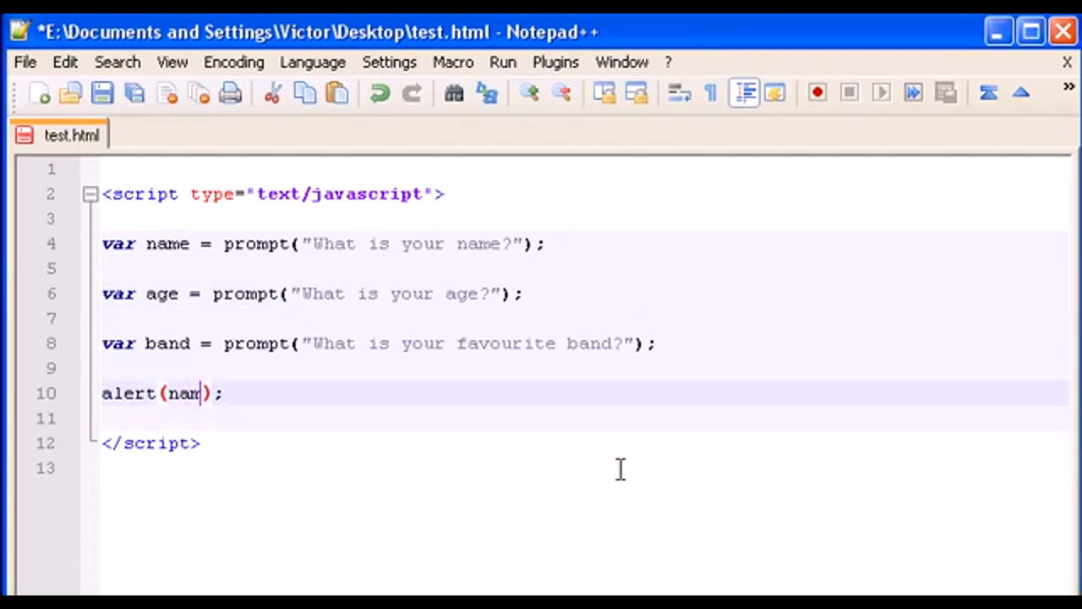
type("e")
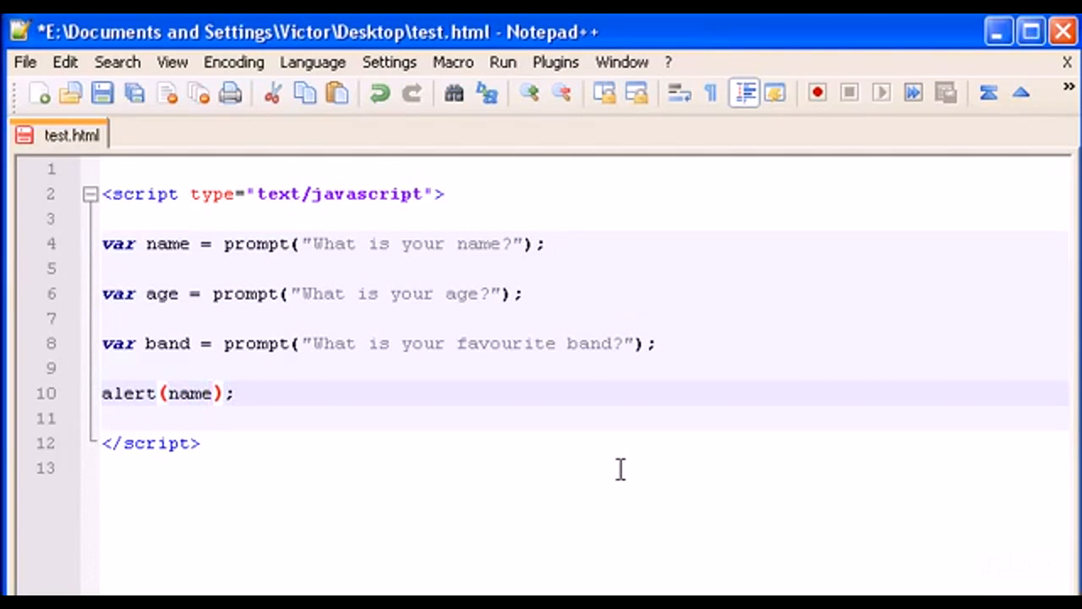
type("+")
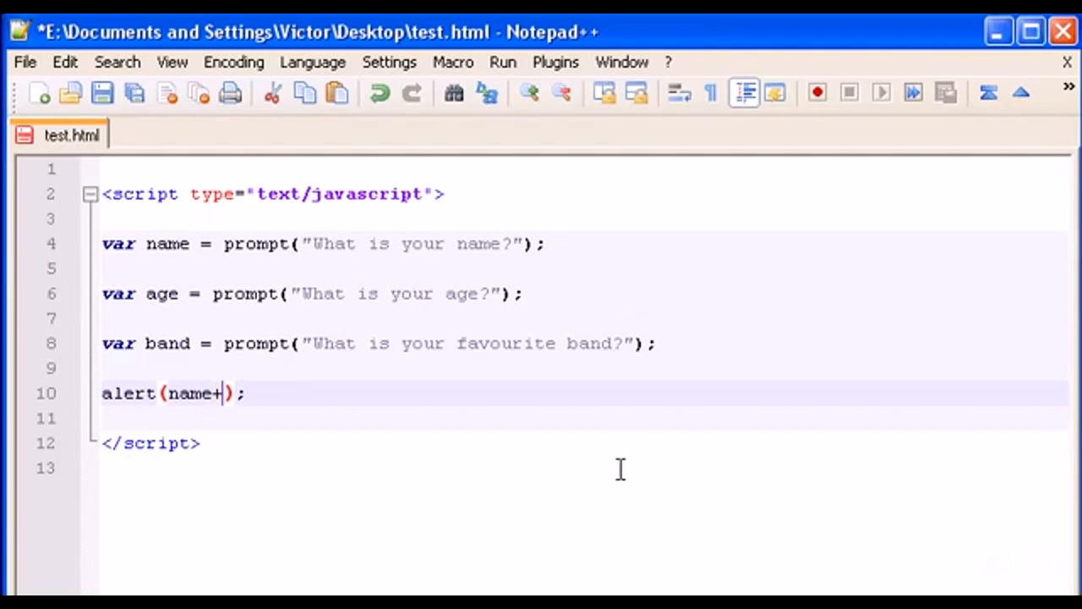
type("age")
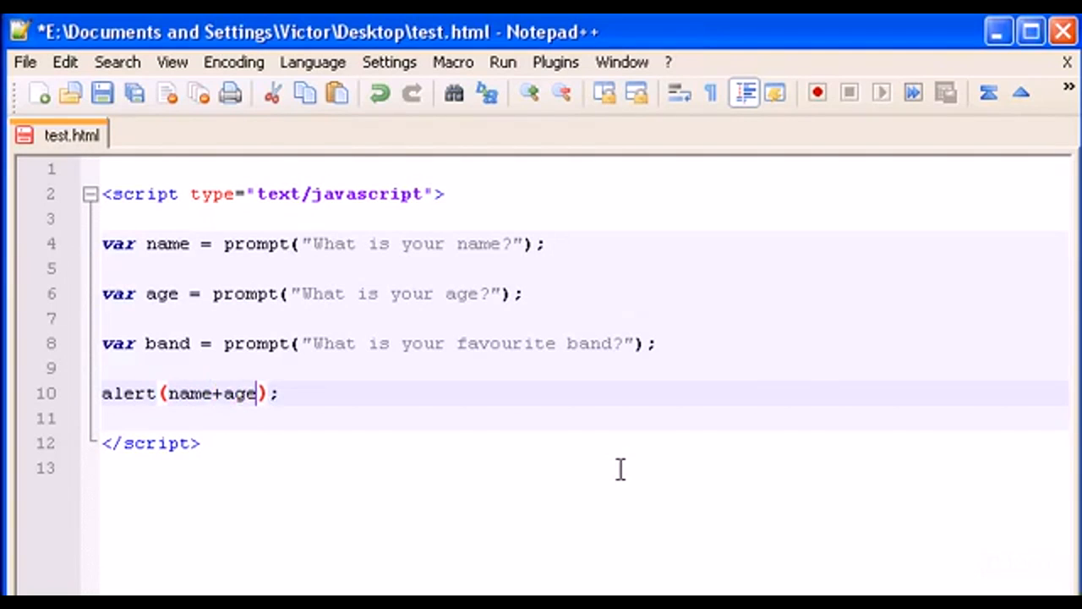
type("+")
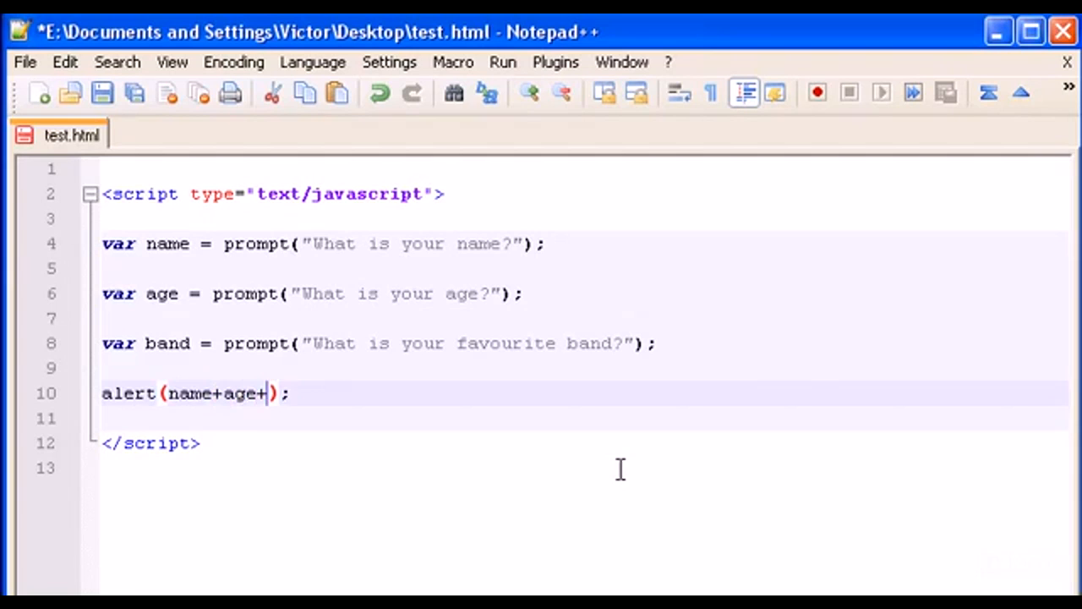
type("band")
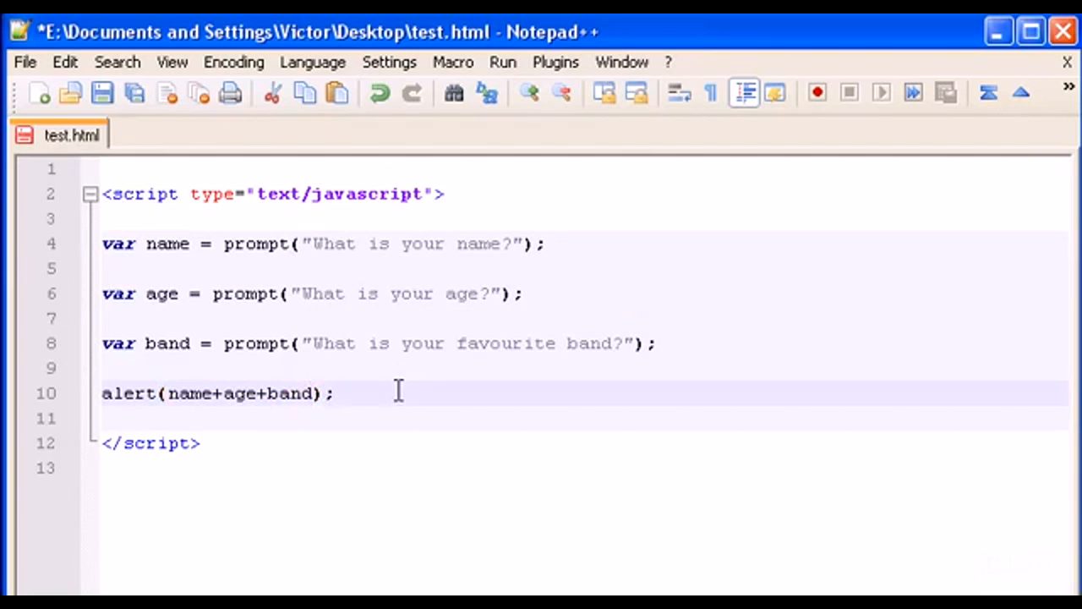
left_click_drag(166, 392, 323, 392)
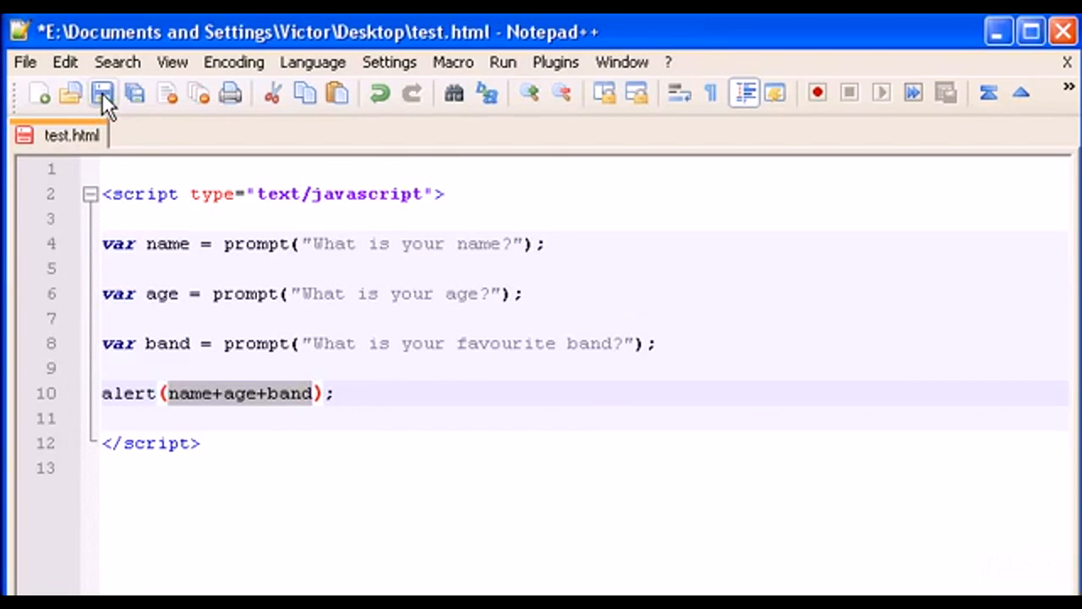
Step: Save test.html and launch it in Chrome from the Run menu
left_click(101, 93)
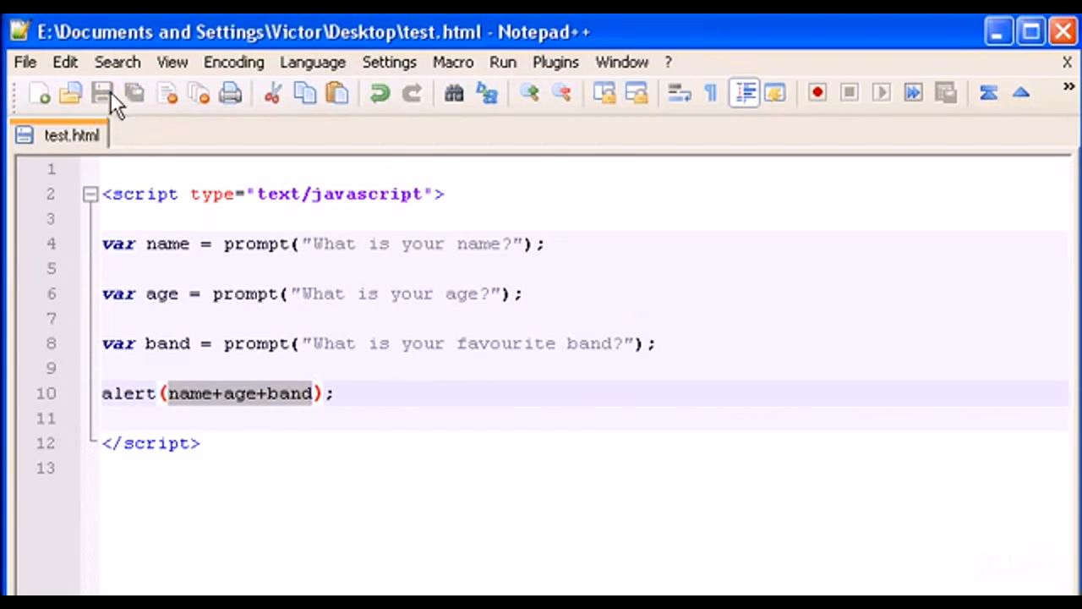
left_click(502, 61)
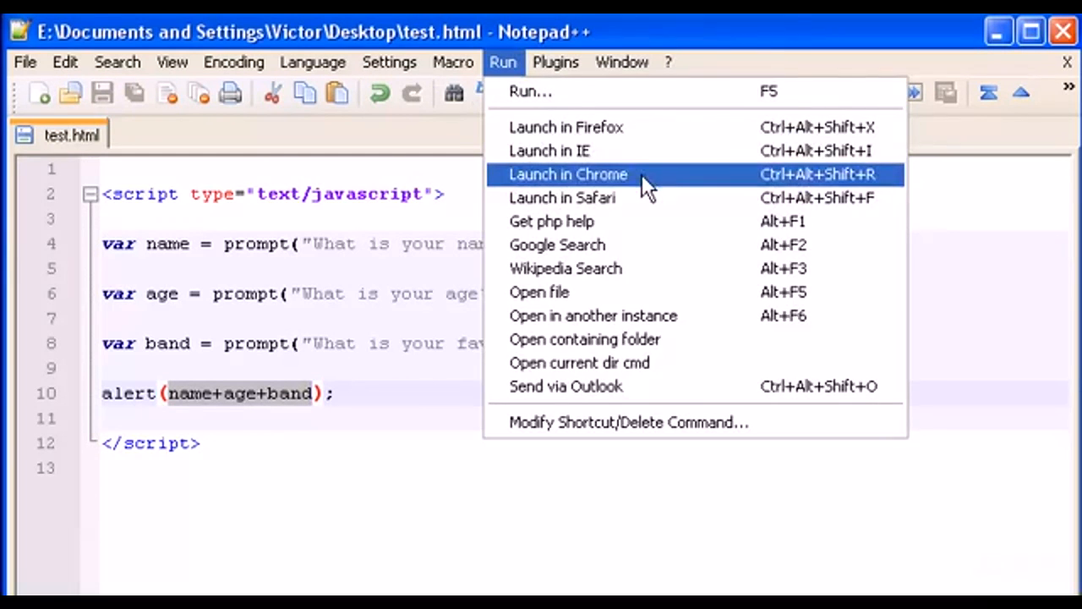
left_click(568, 174)
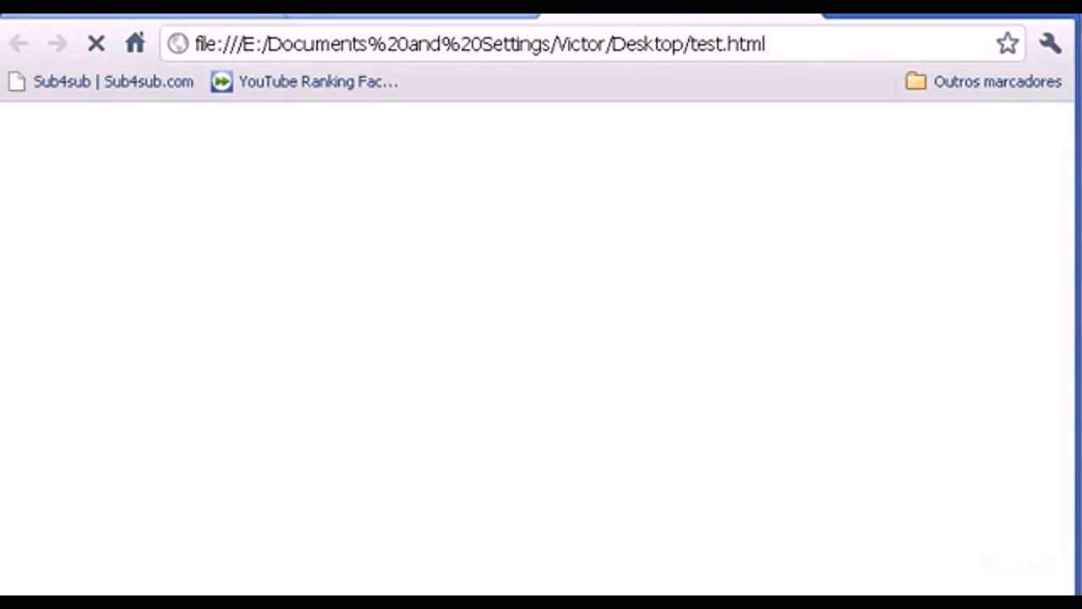
Step: Answer the prompts (band nirvana) and dismiss the alert showing the answers run together
type("nirv")
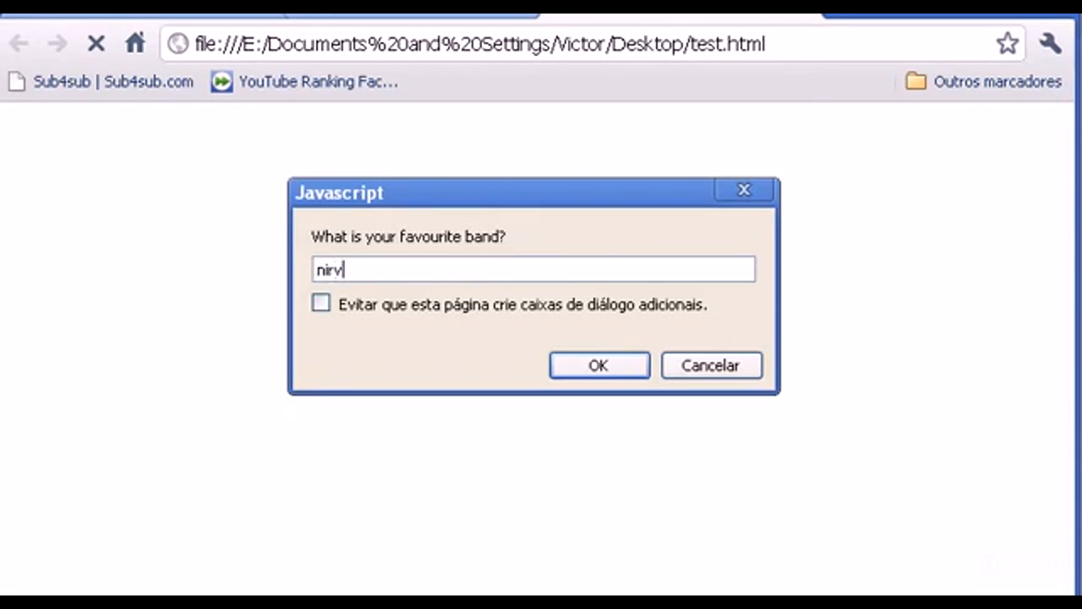
left_click(599, 365)
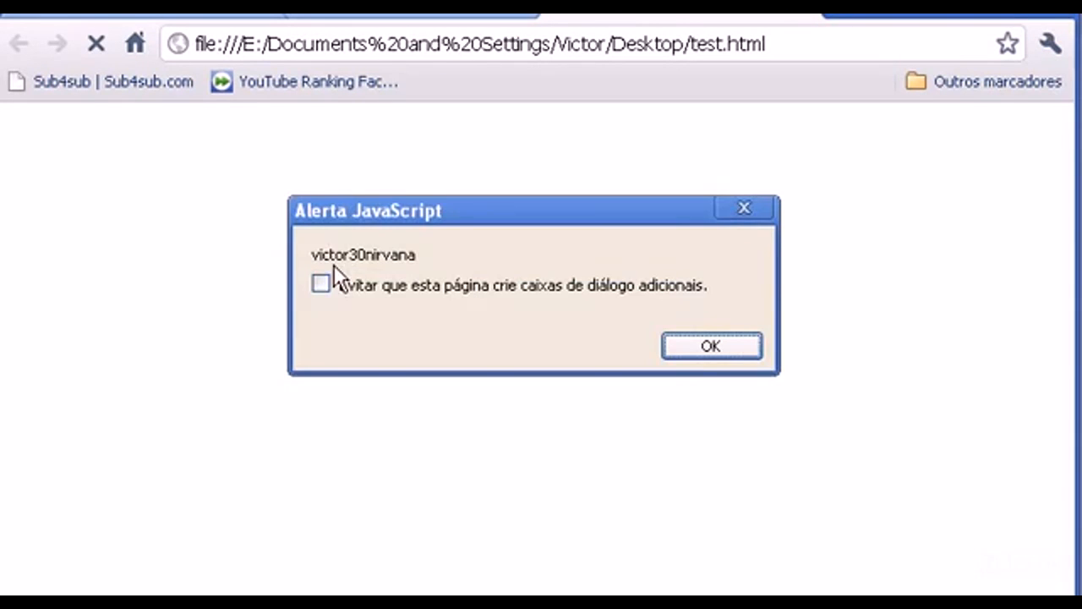
mouse_move(404, 274)
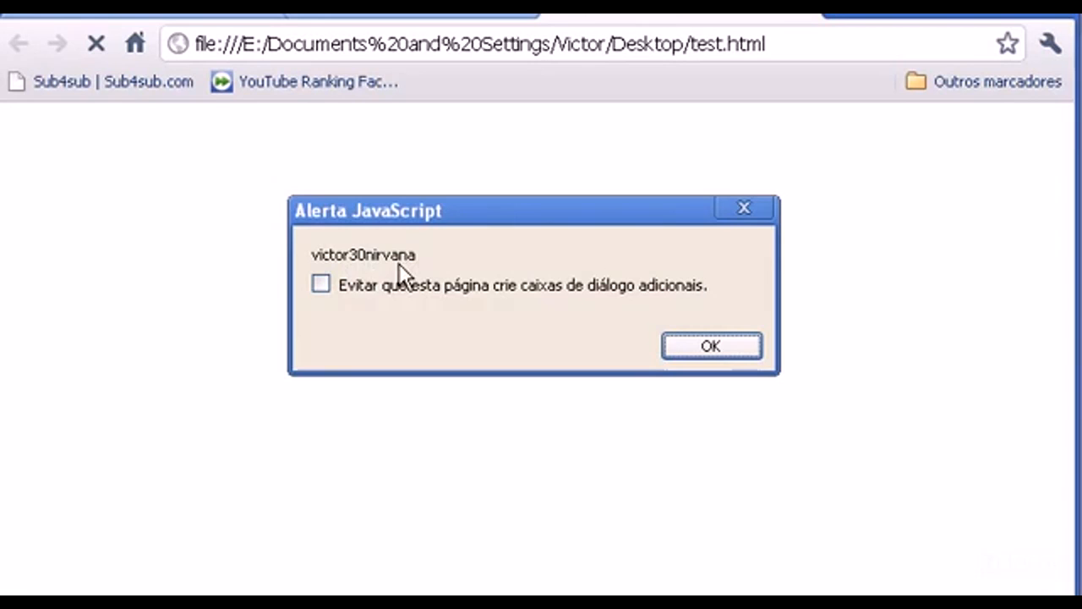
mouse_move(353, 269)
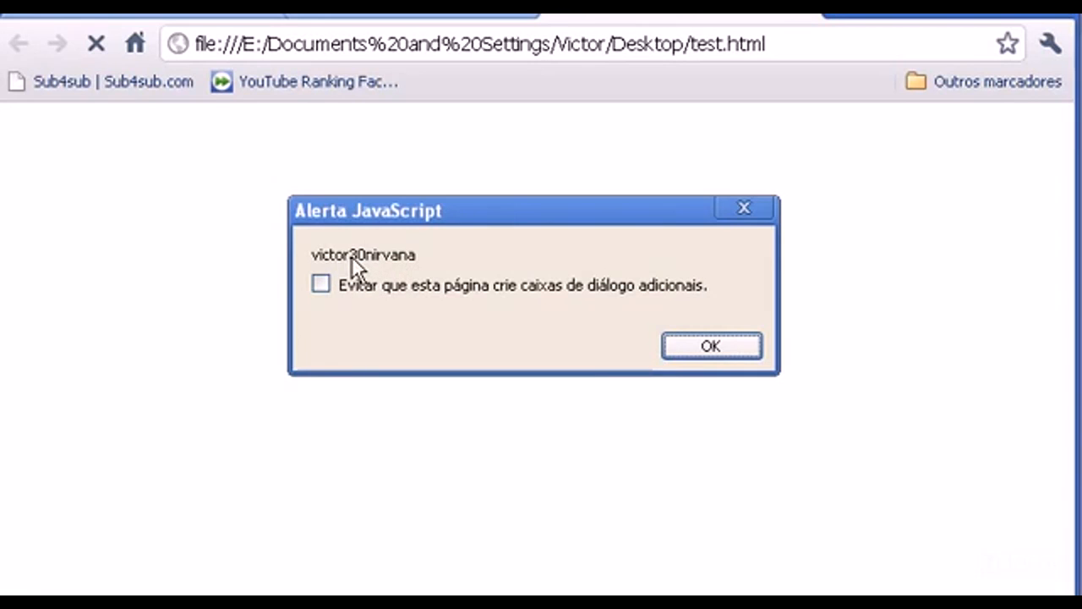
mouse_move(658, 353)
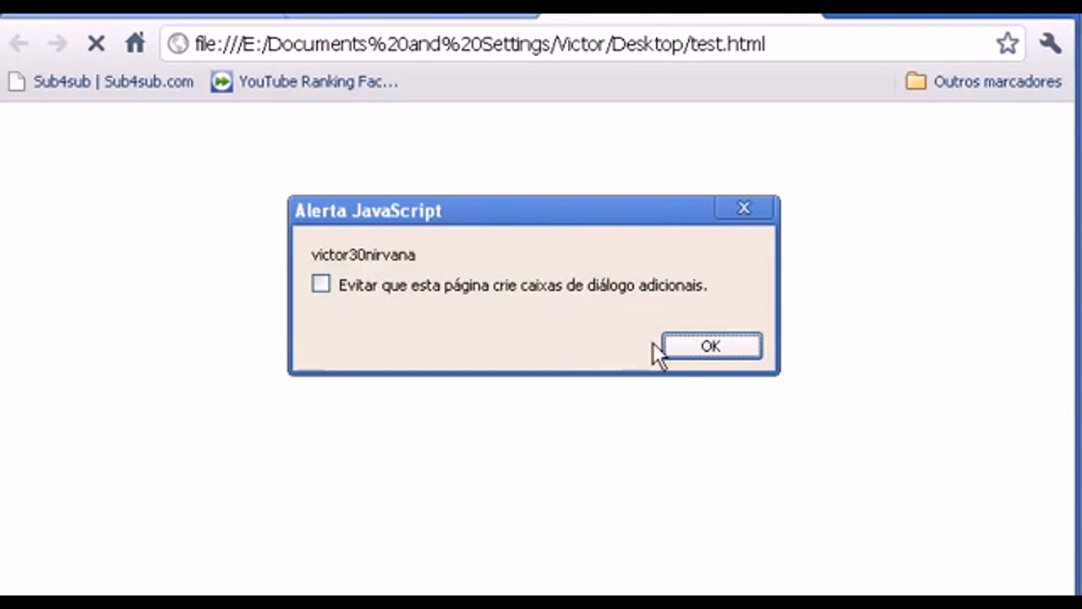
left_click(710, 345)
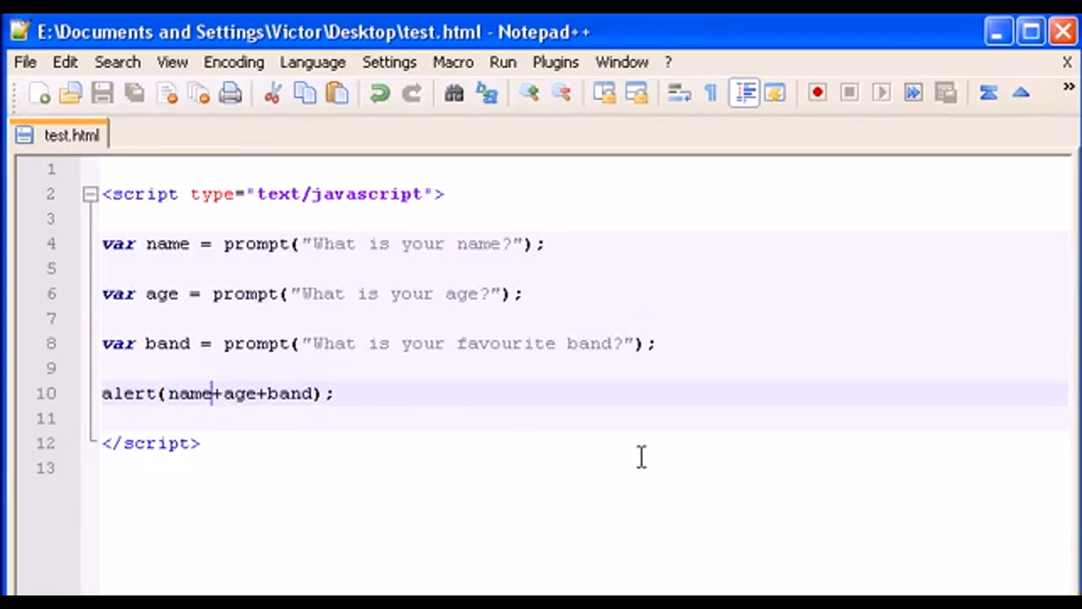
Step: Insert quoted comma separators so the alert reads name+","+age+","+band
type("\"\"")
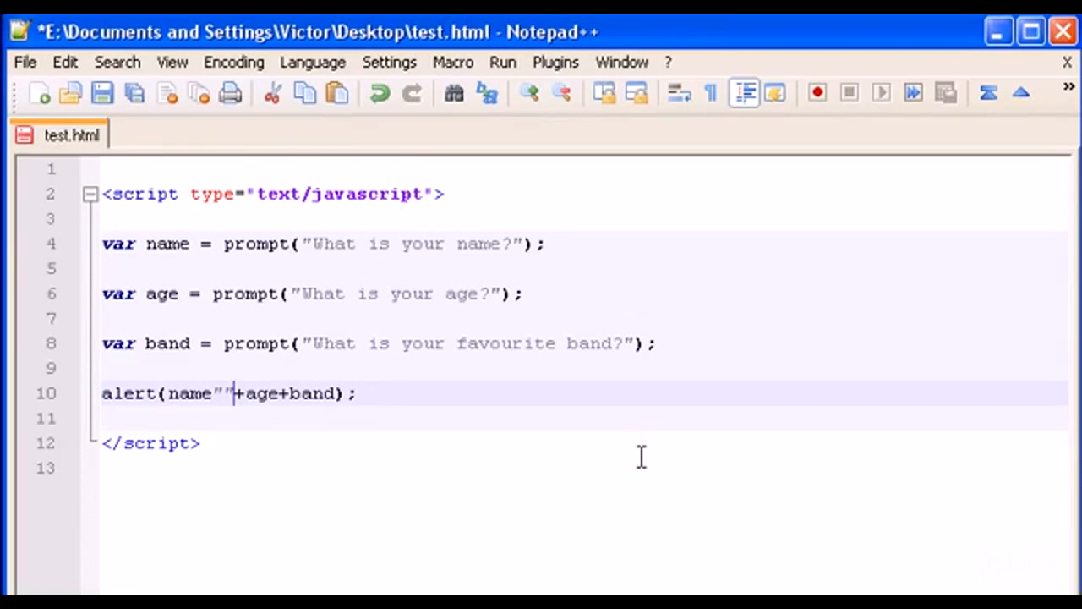
type(",")
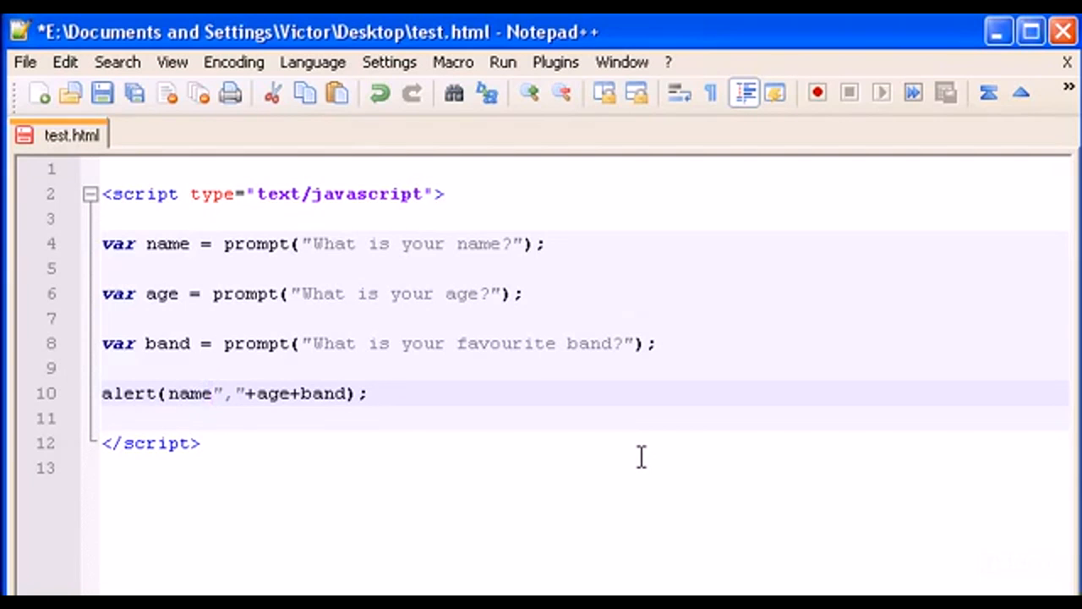
left_click(199, 392)
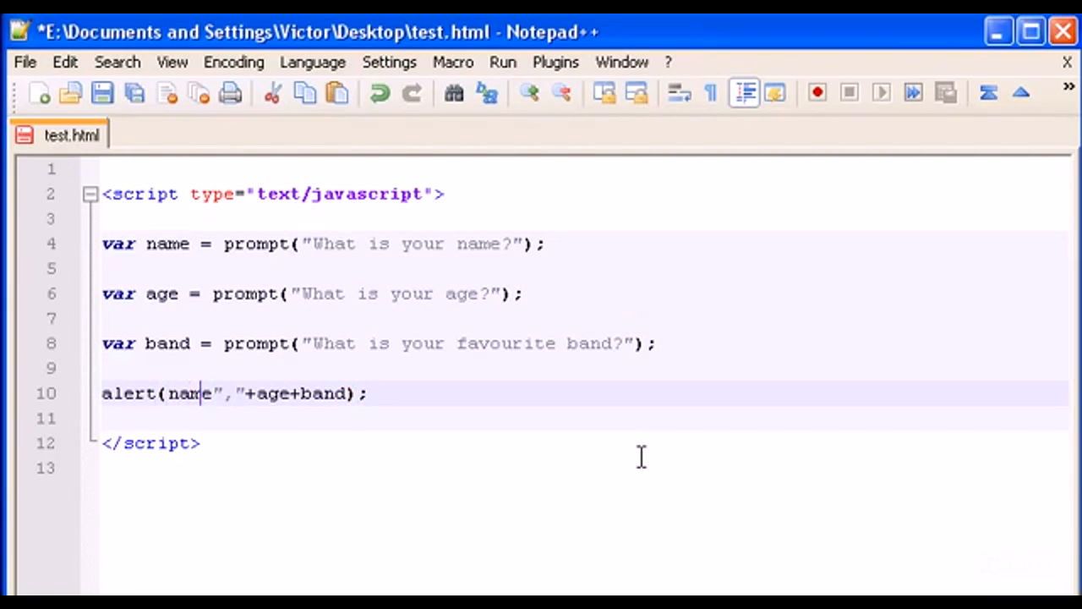
type("+")
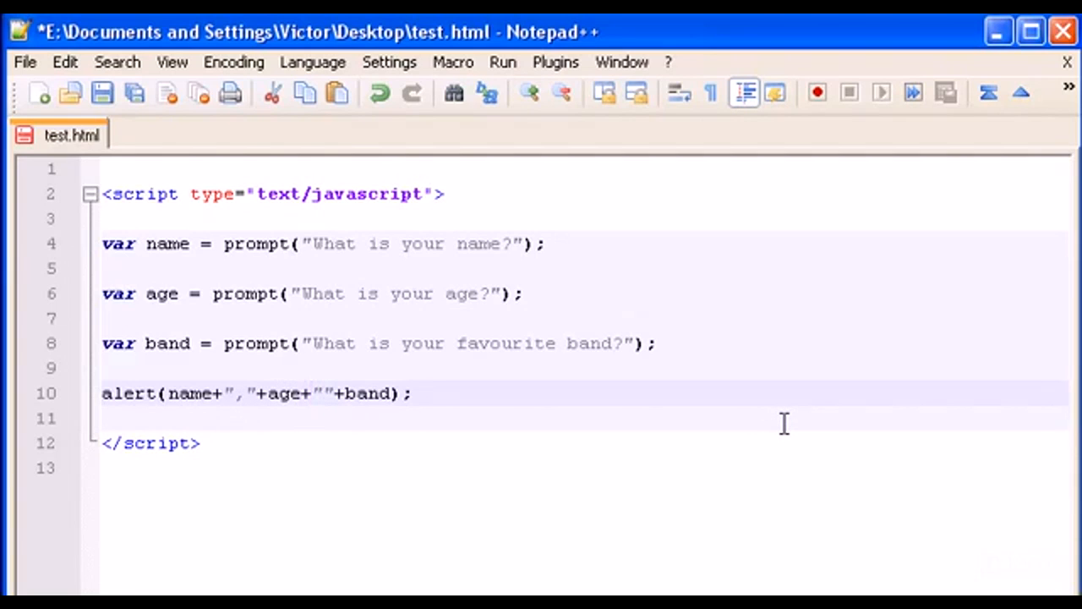
type(",")
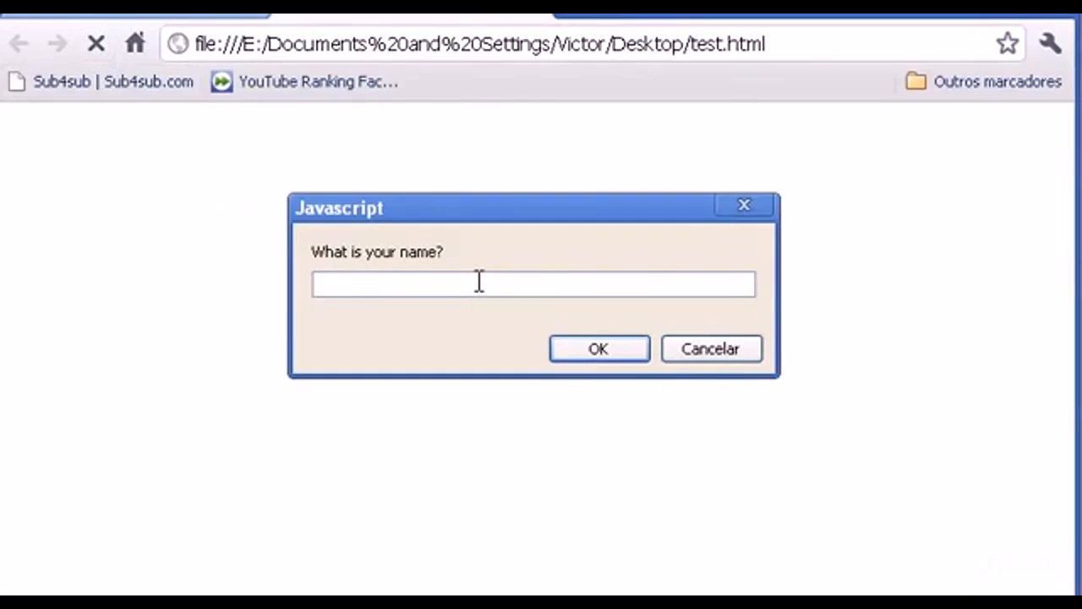
Step: Answer the name, age and band prompts and dismiss the alert showing victor,30,nirvana
left_click(598, 348)
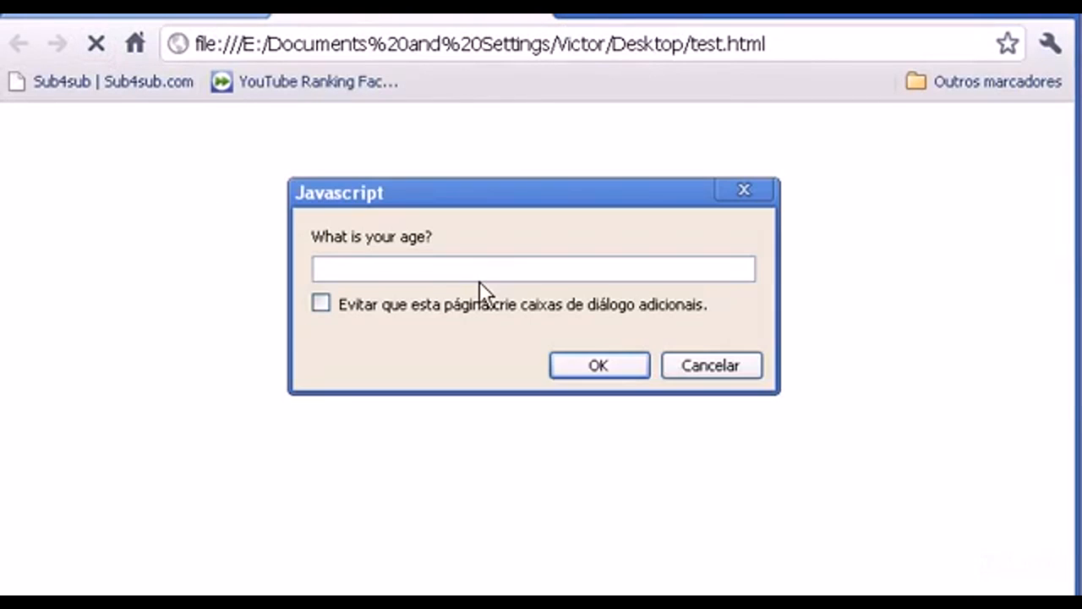
left_click(599, 365)
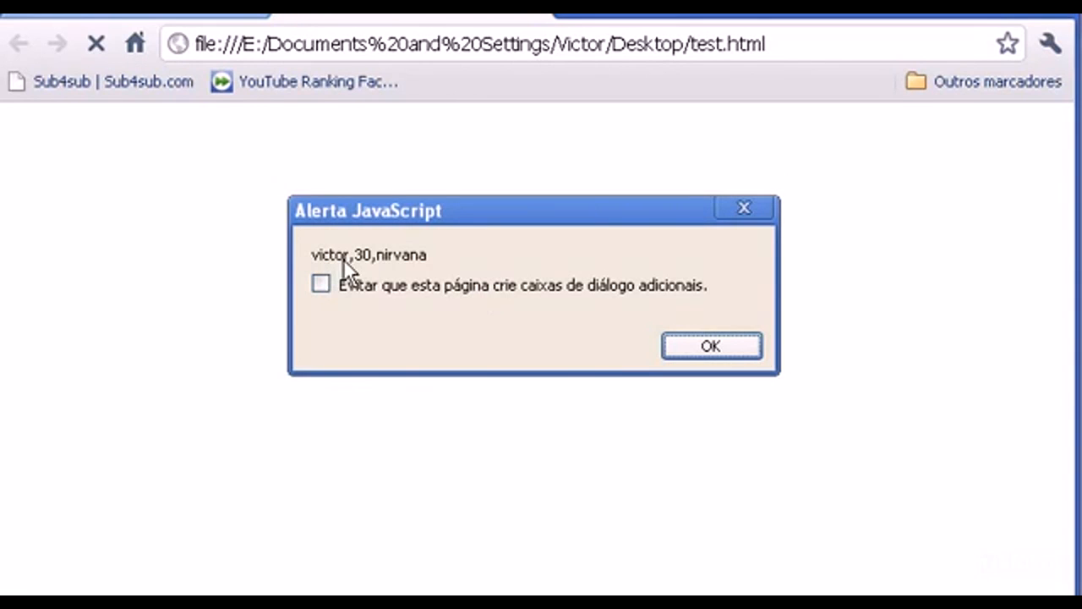
mouse_move(379, 271)
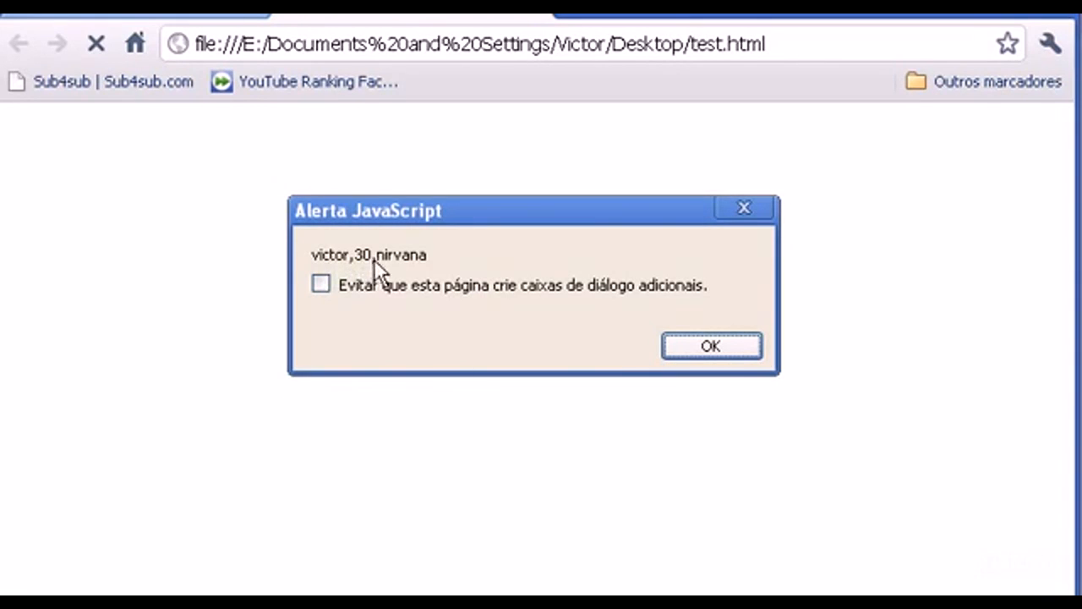
left_click(710, 345)
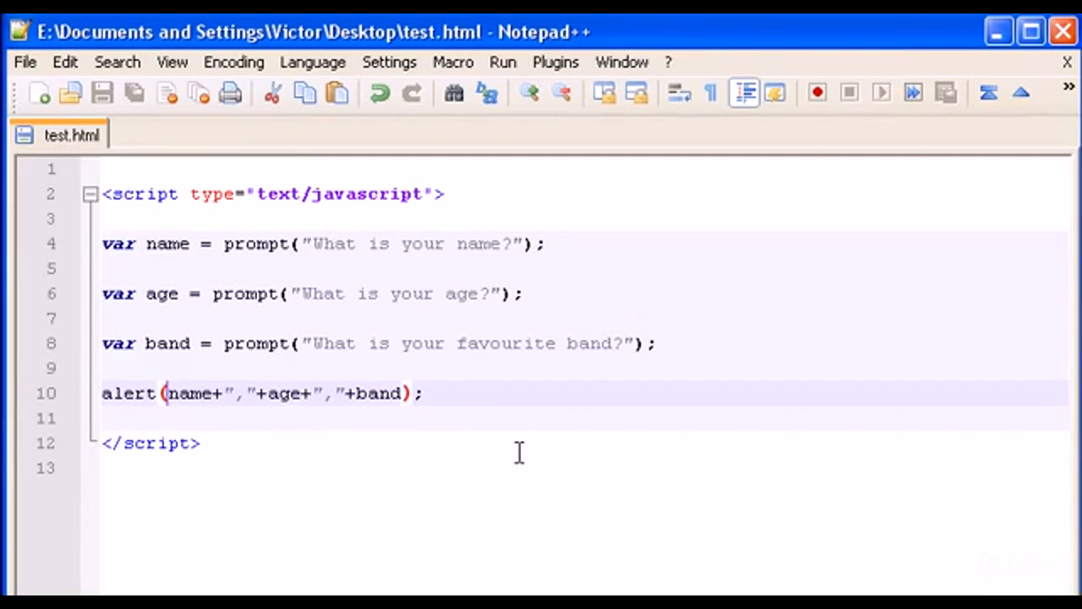
mouse_move(169, 392)
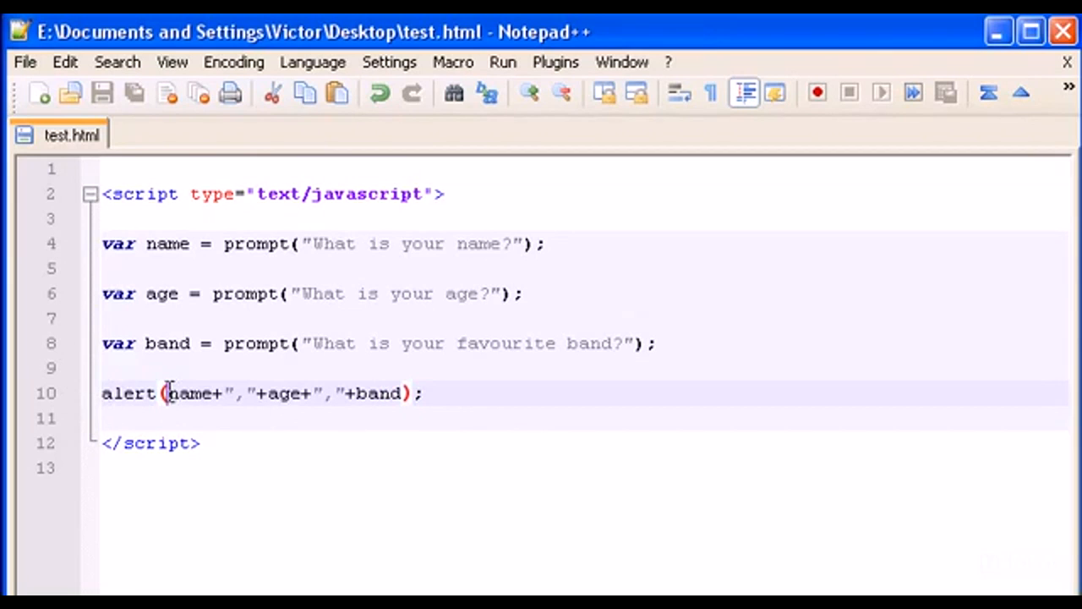
mouse_move(447, 396)
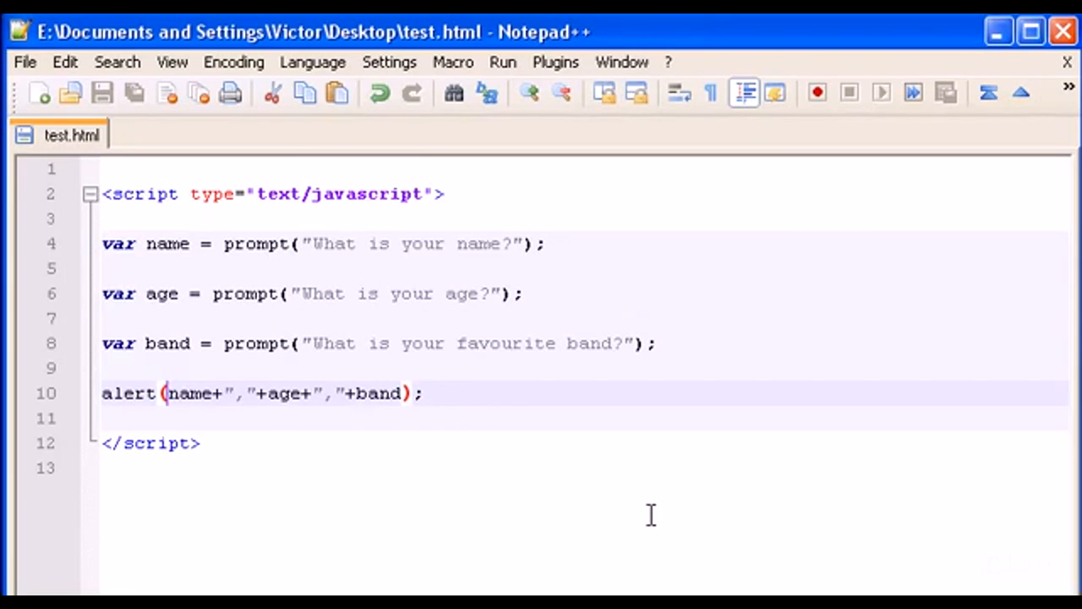
Step: Add the "Your name is " string before name in the alert expression
type("\"\"")
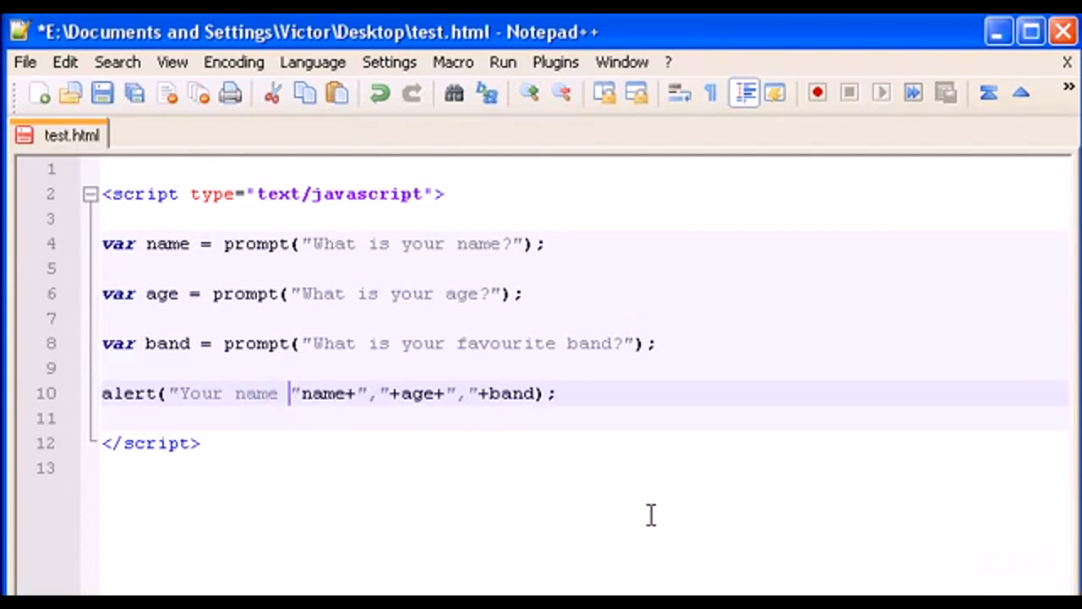
type("is")
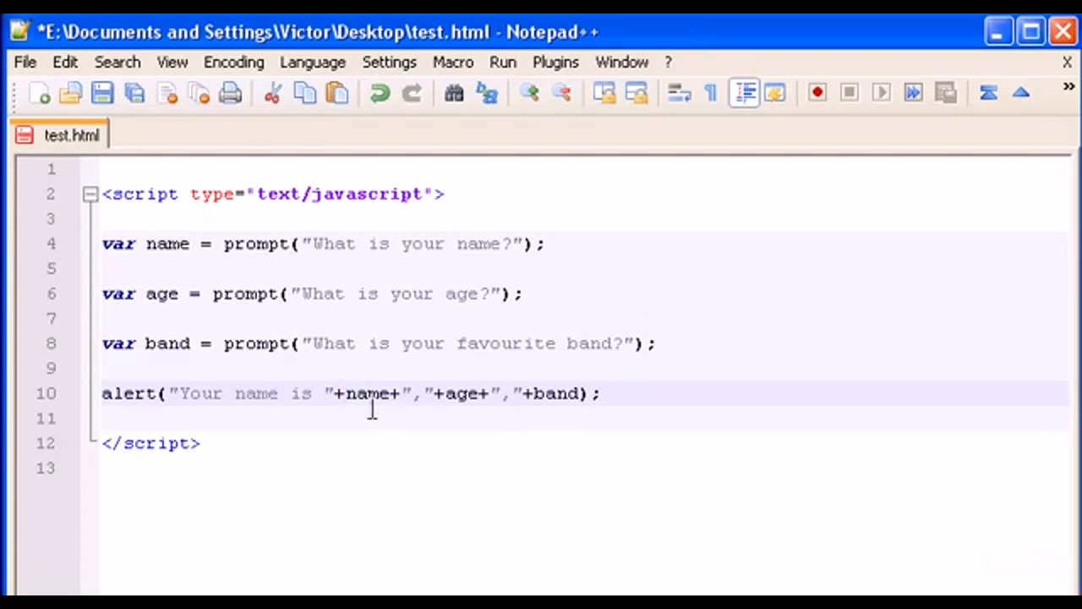
double_click(363, 392)
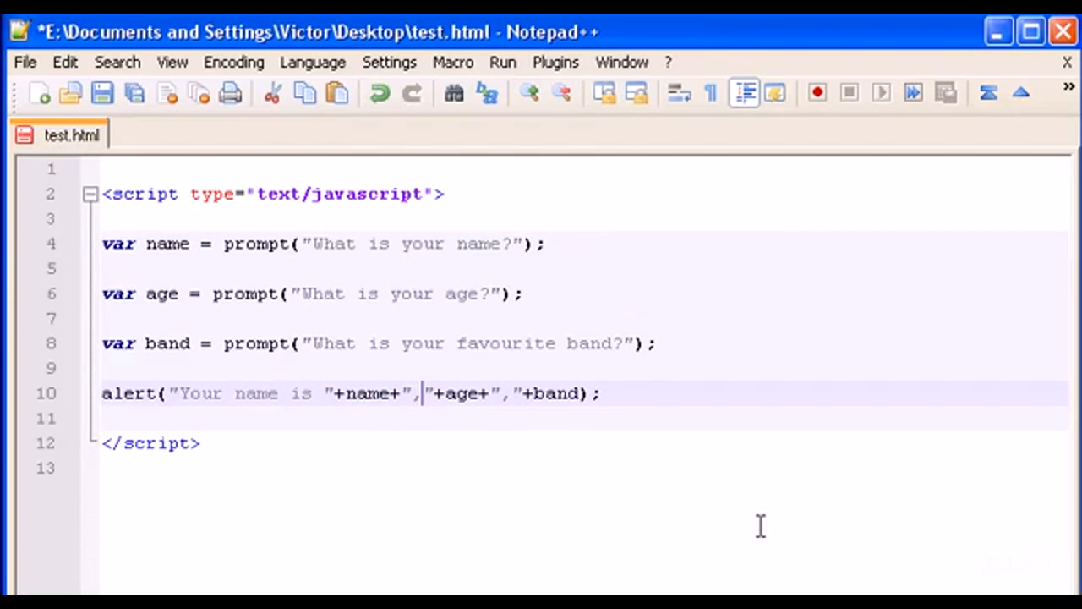
Step: Replace the separators with ", your age is " and " and your favourite band is "
type("\" \"")
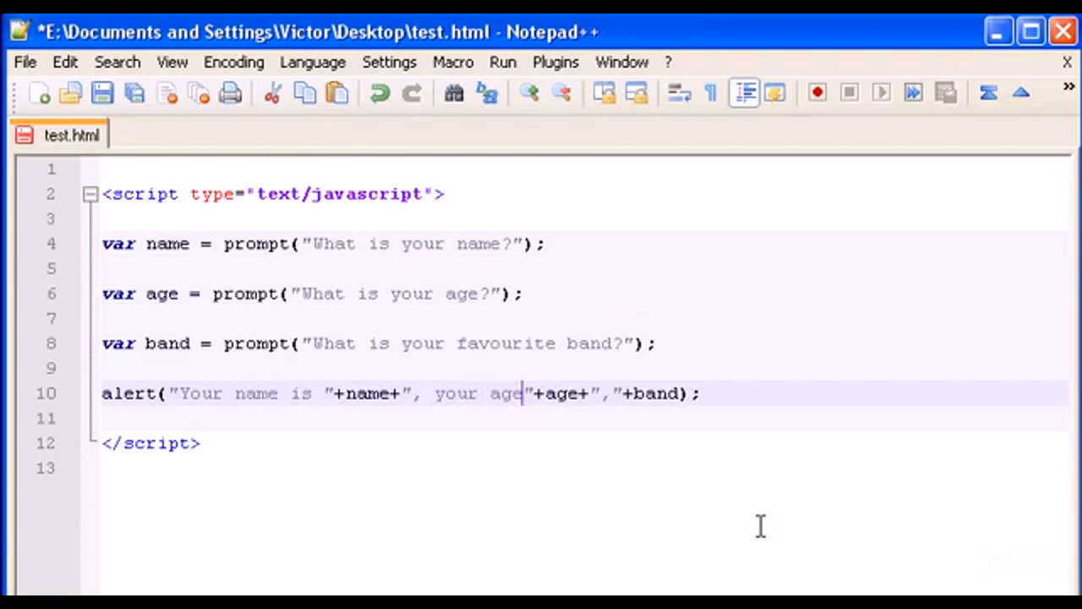
type("is")
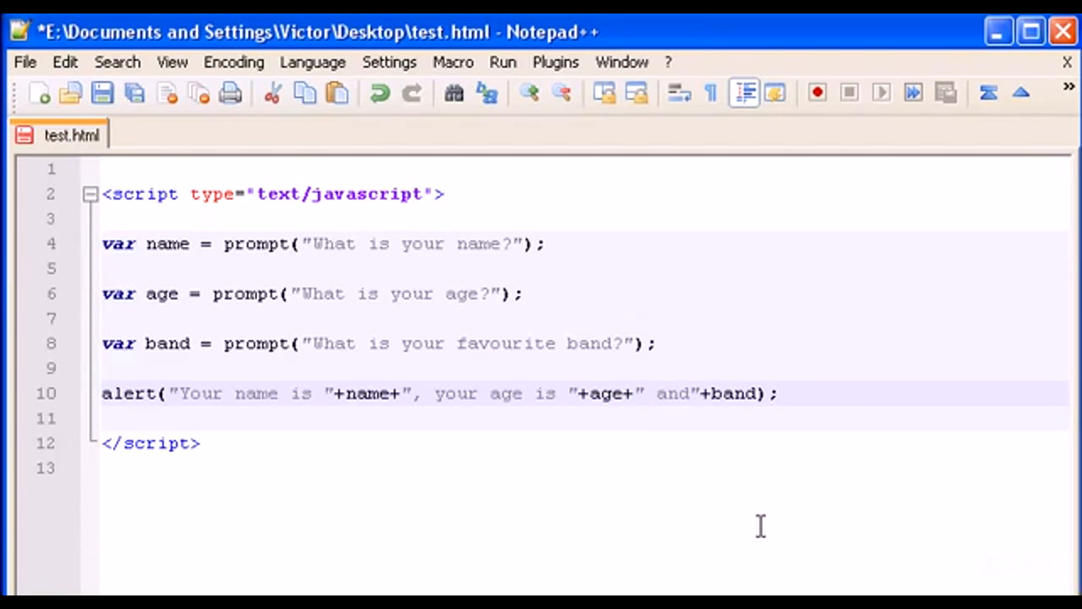
type("your f")
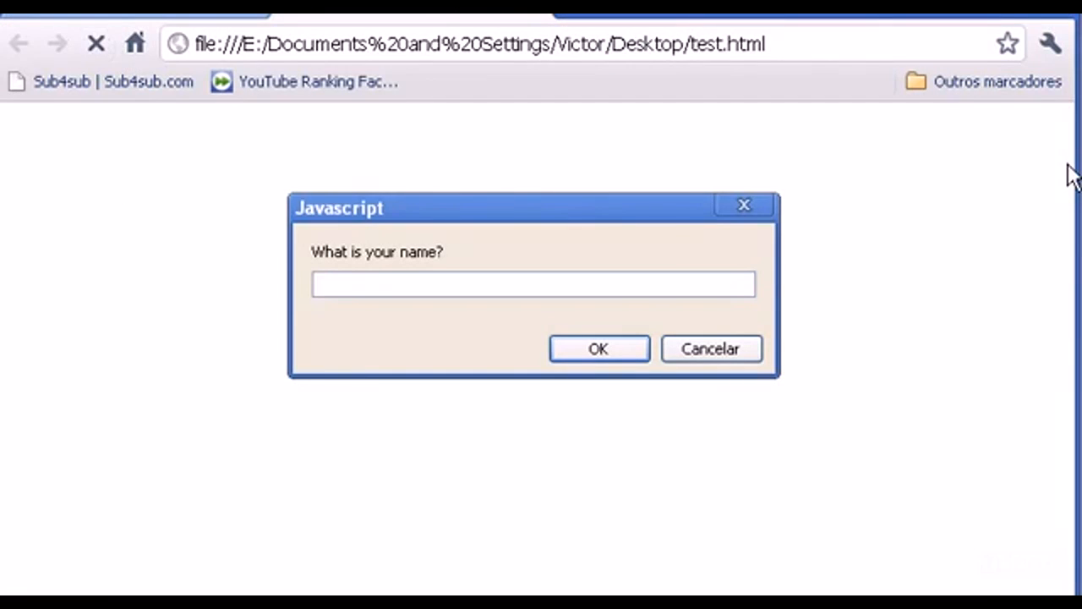
Step: Answer the three prompts and dismiss the alert showing the full sentence for victor, 30, nirvana
left_click(598, 348)
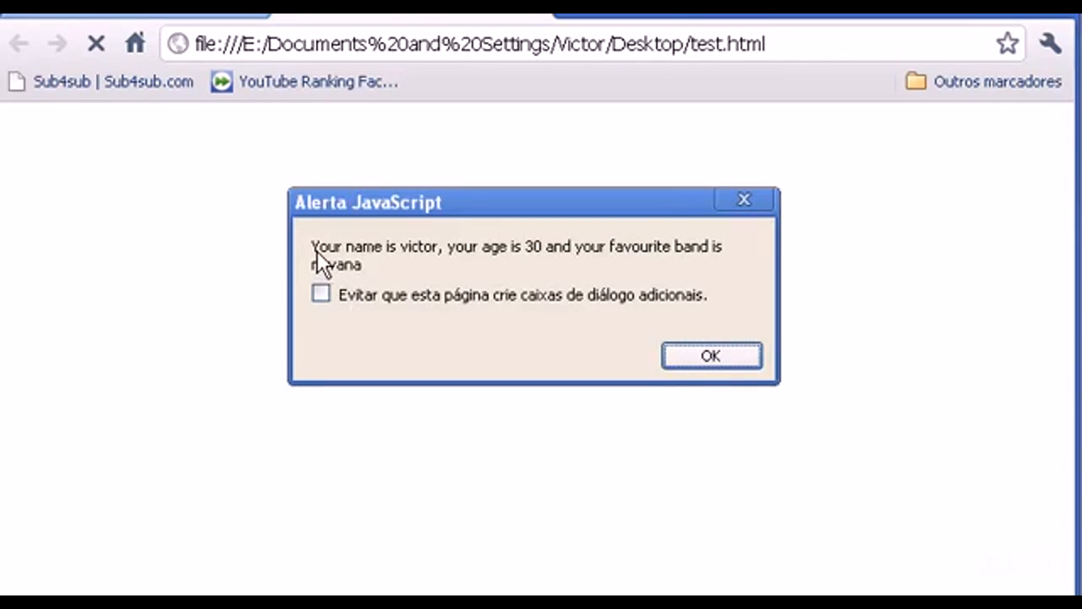
mouse_move(524, 267)
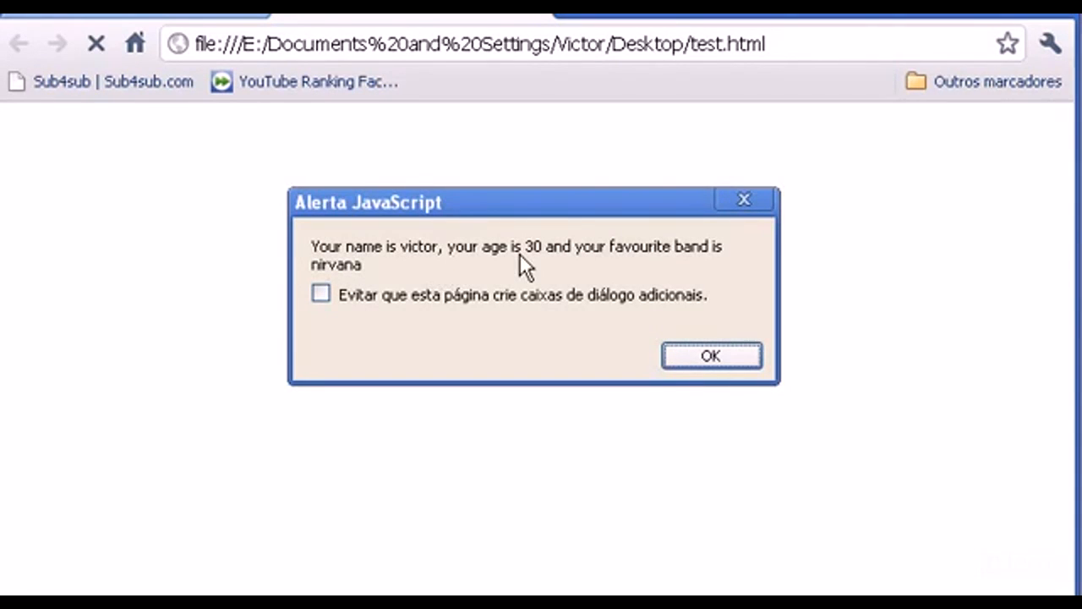
mouse_move(364, 273)
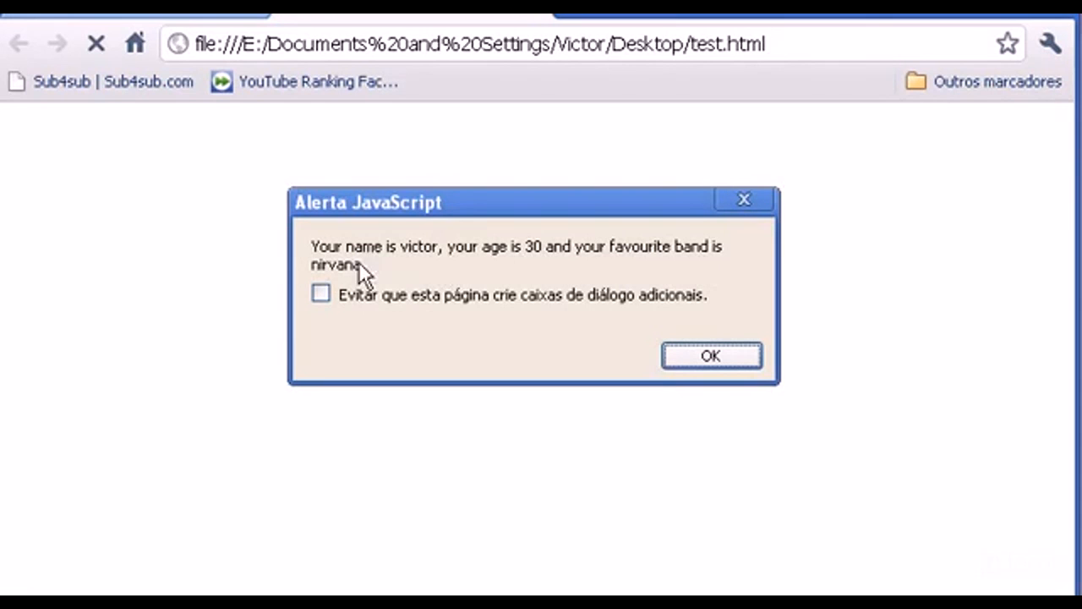
left_click(710, 355)
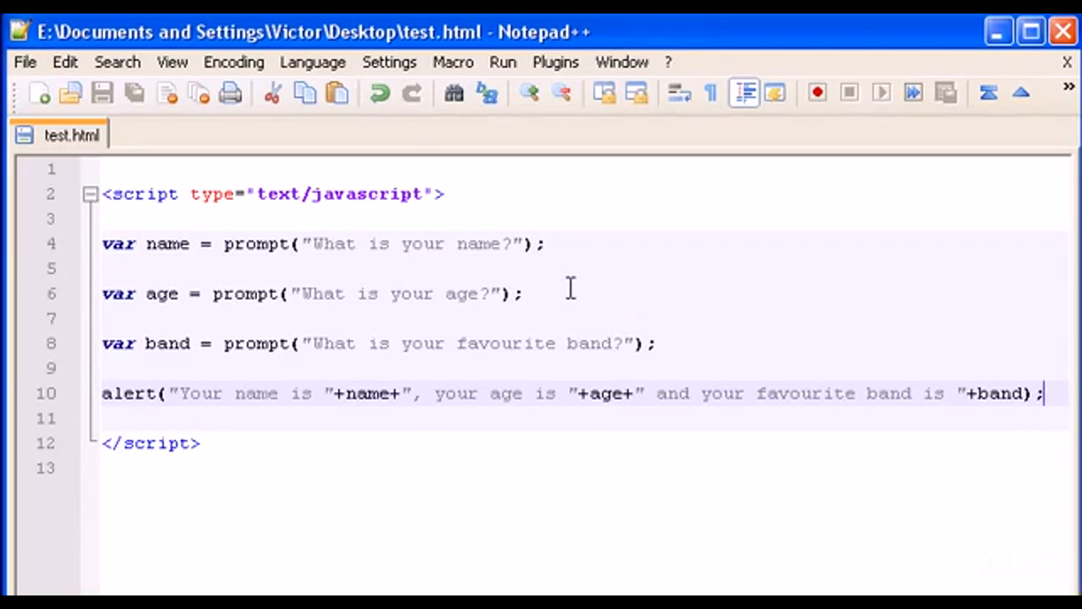
mouse_move(218, 251)
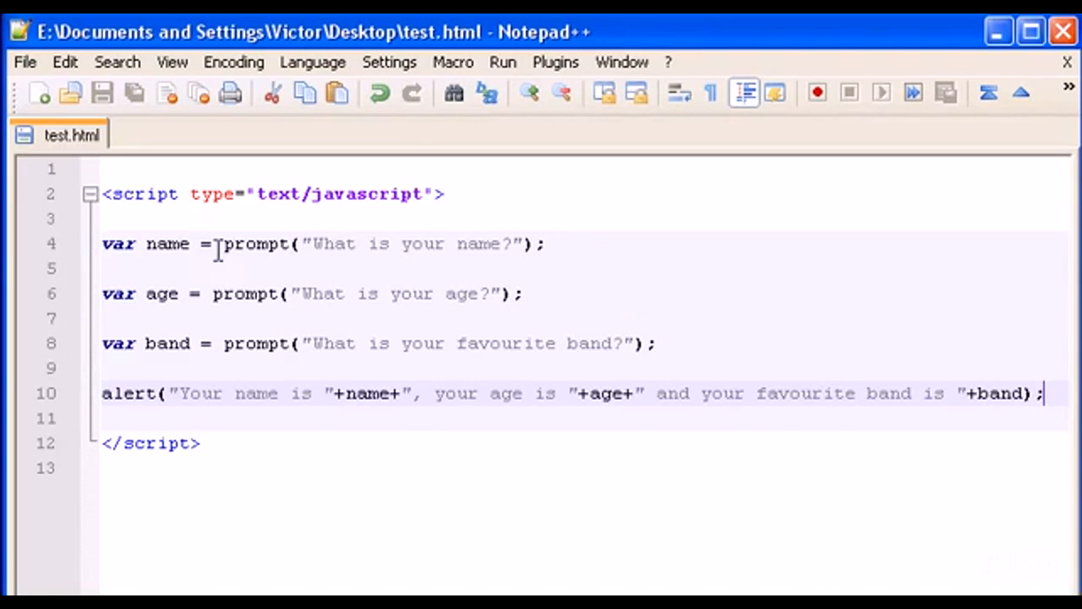
left_click(656, 344)
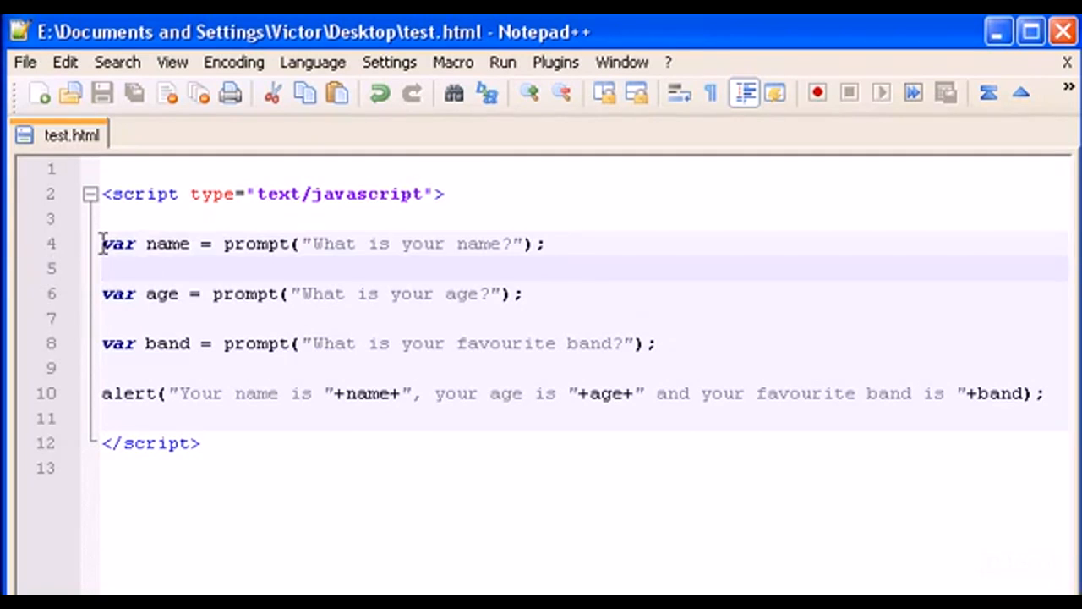
left_click_drag(101, 244, 548, 244)
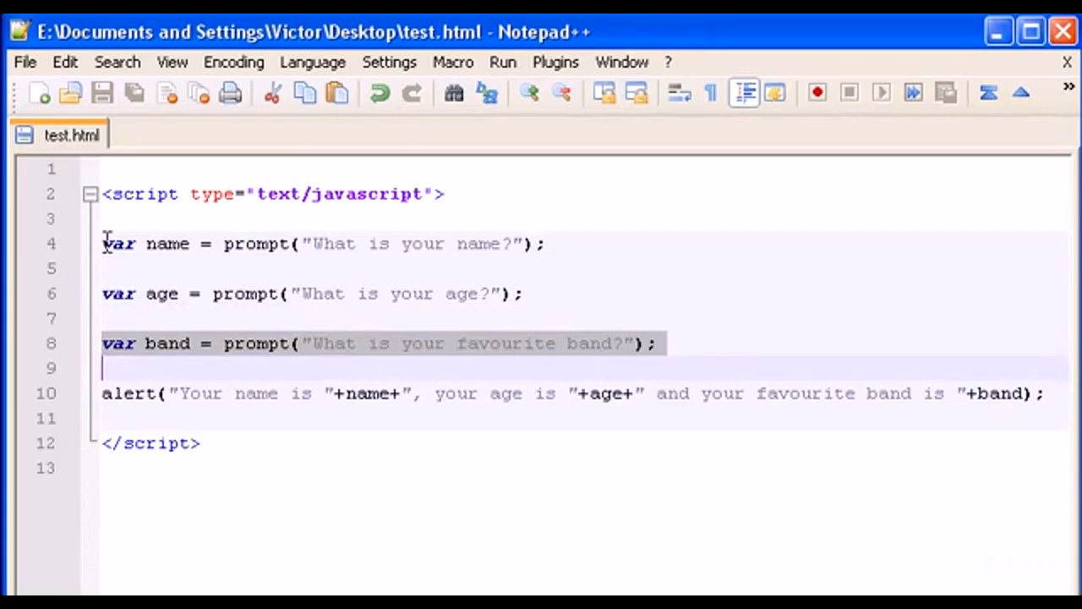
left_click(592, 243)
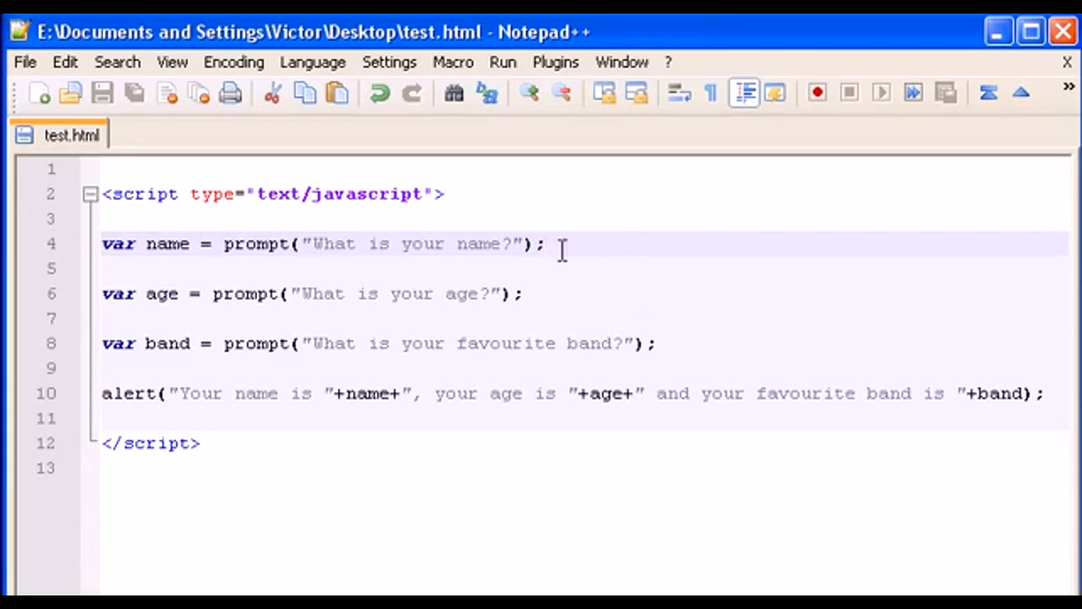
triple_click(321, 243)
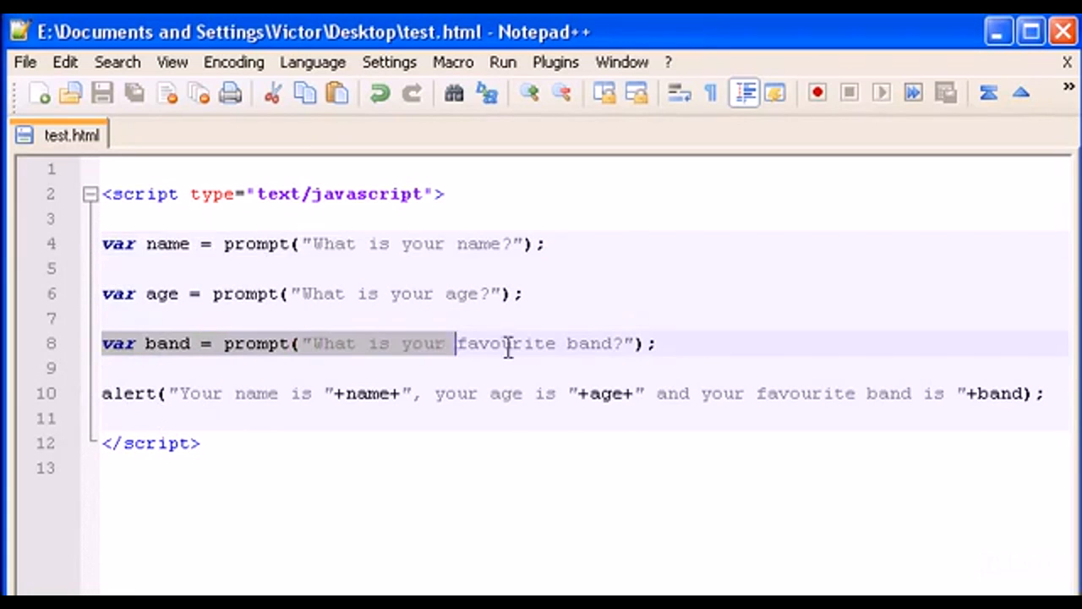
left_click(507, 244)
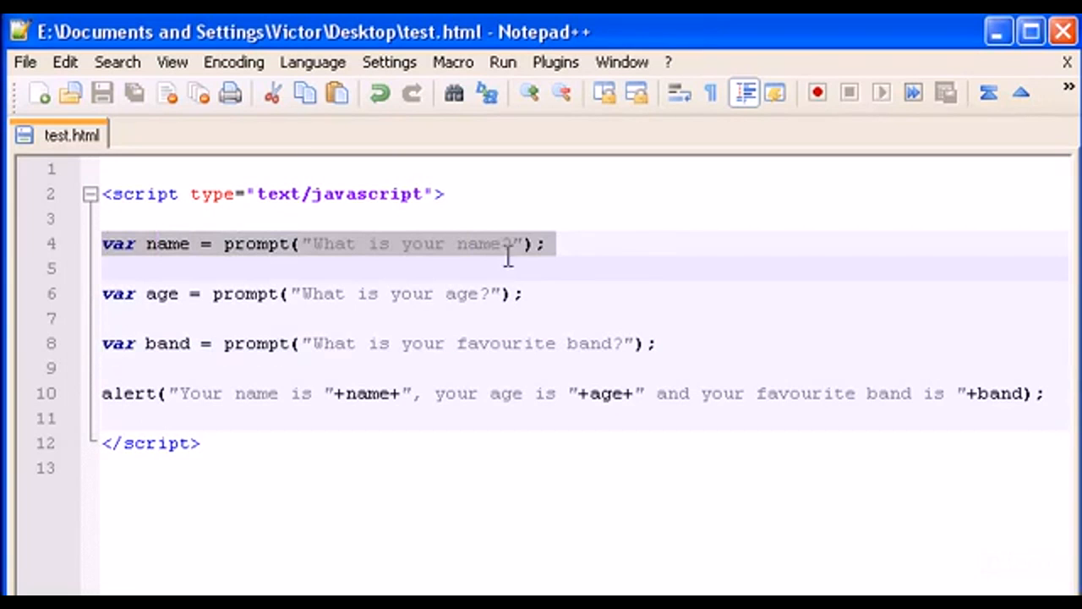
mouse_move(531, 230)
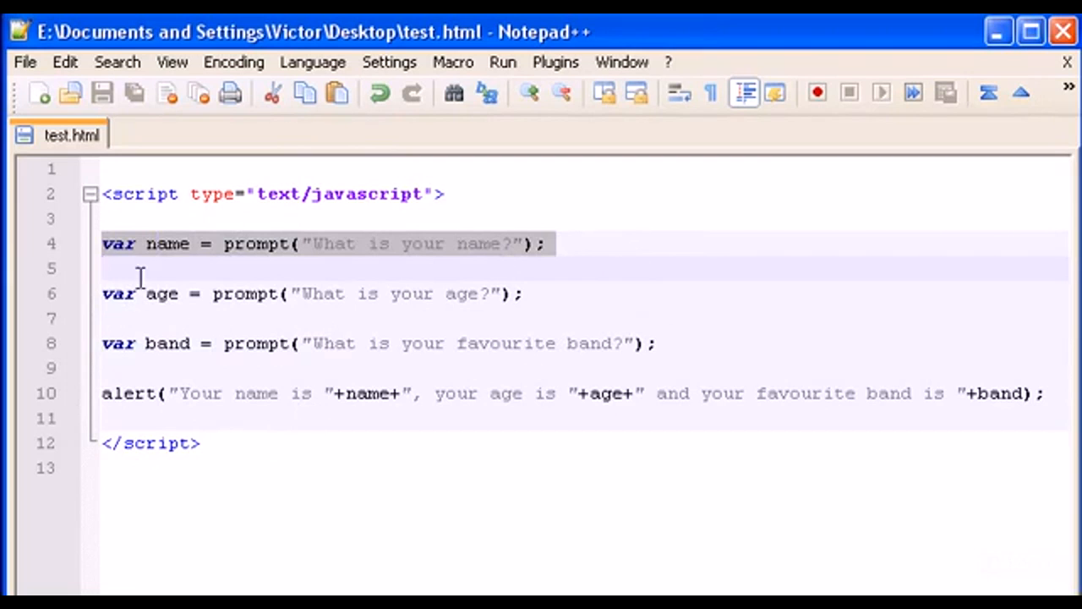
mouse_move(37, 250)
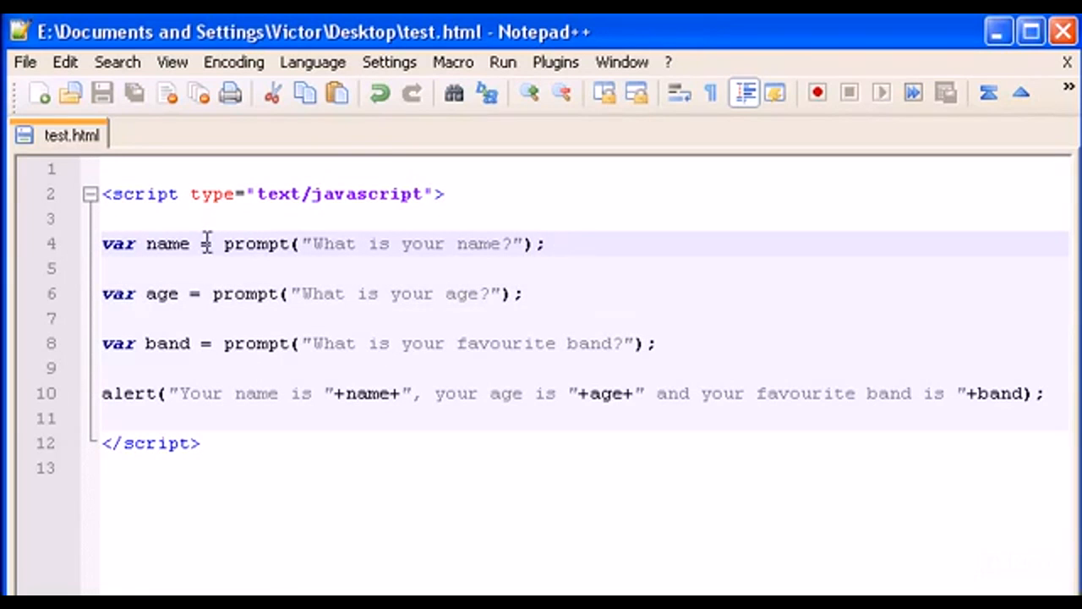
mouse_move(279, 443)
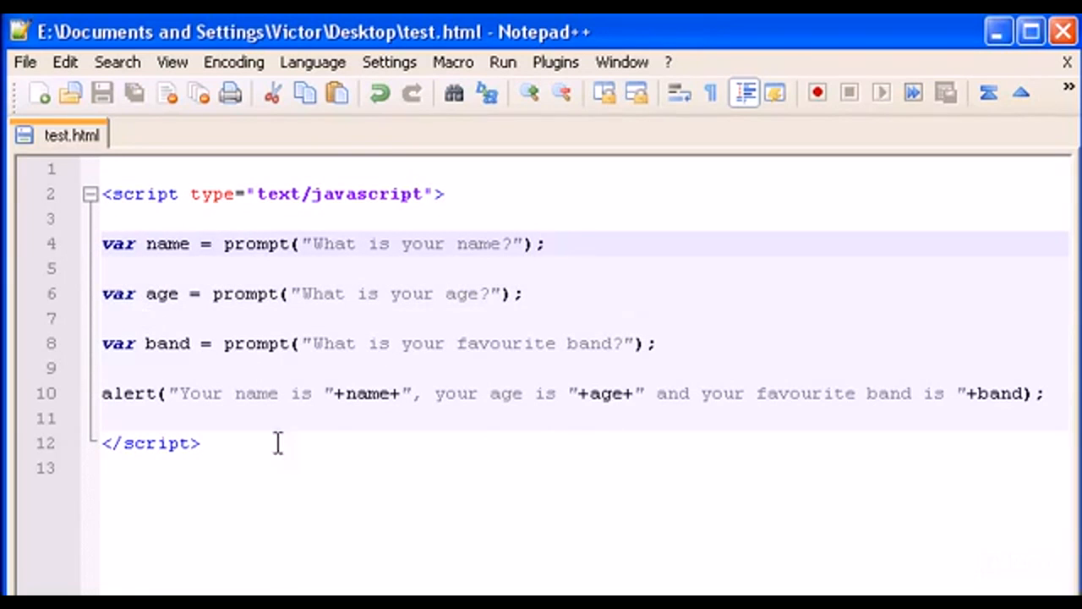